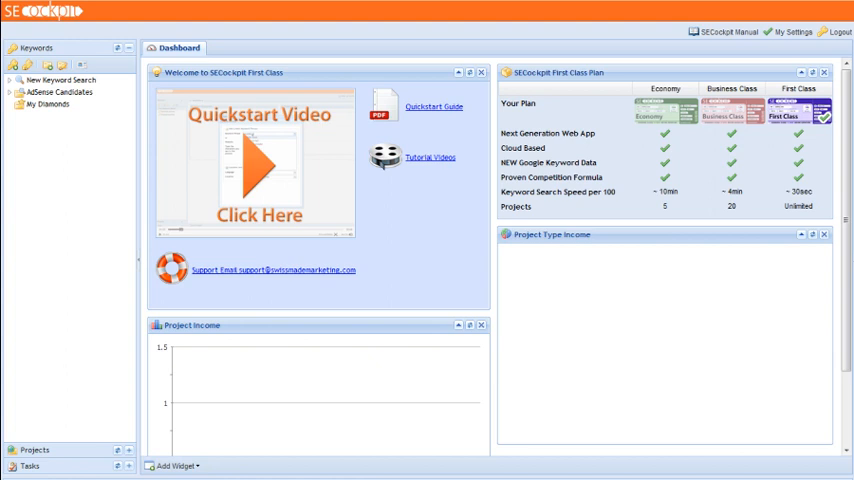
{"action": "mouse_move", "coordinate": [485, 42]}
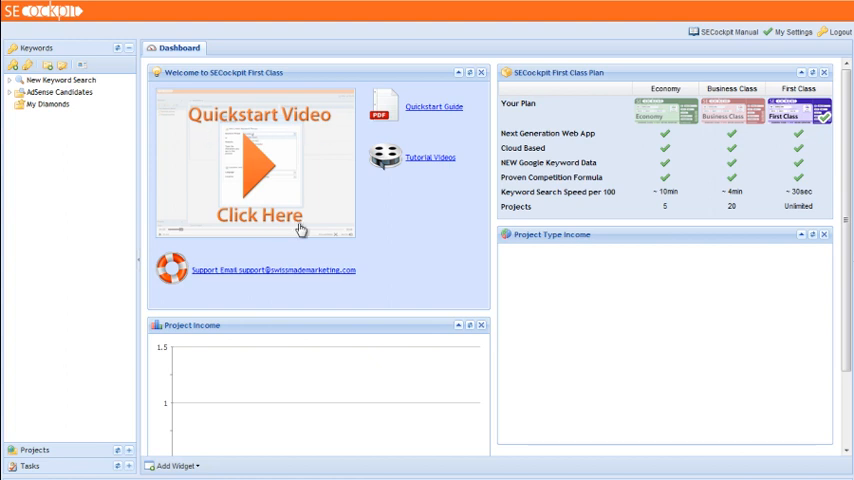
{"action": "mouse_move", "coordinate": [307, 220]}
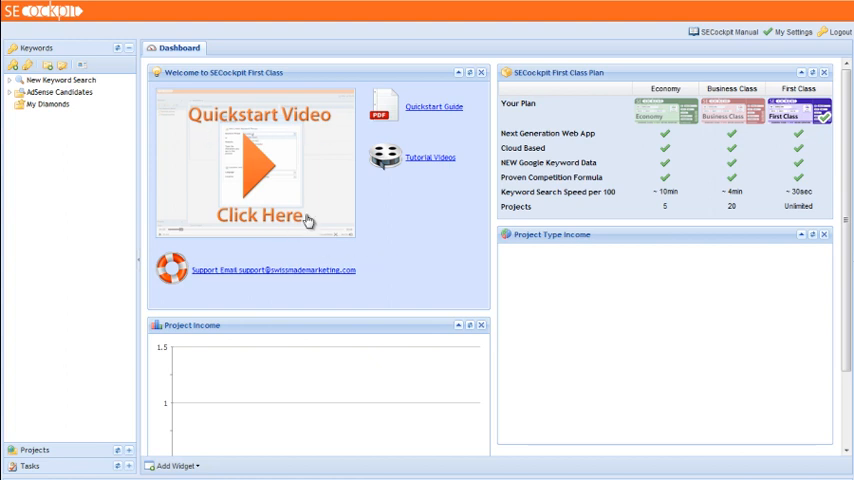
{"action": "mouse_move", "coordinate": [405, 246]}
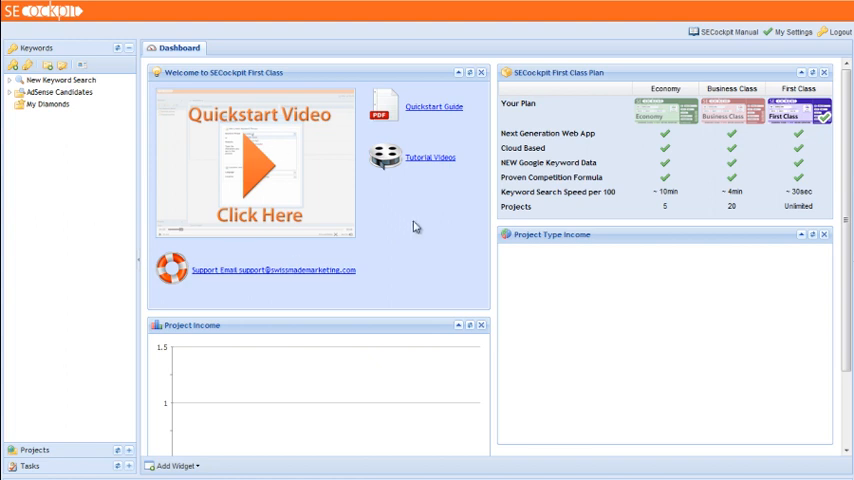
{"action": "mouse_move", "coordinate": [433, 222]}
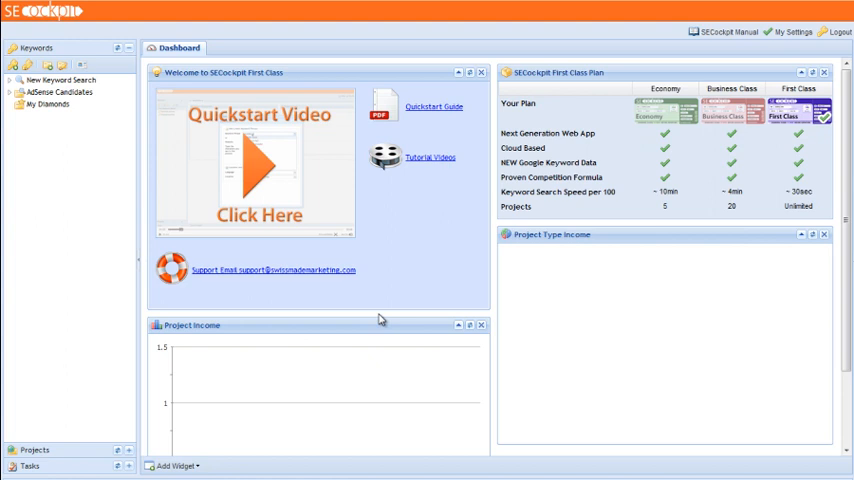
{"action": "mouse_move", "coordinate": [52, 180]}
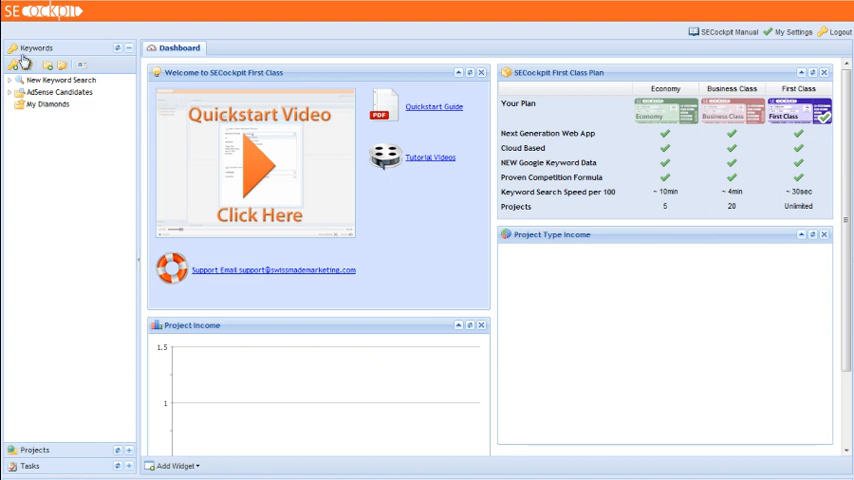
{"action": "mouse_move", "coordinate": [18, 198]}
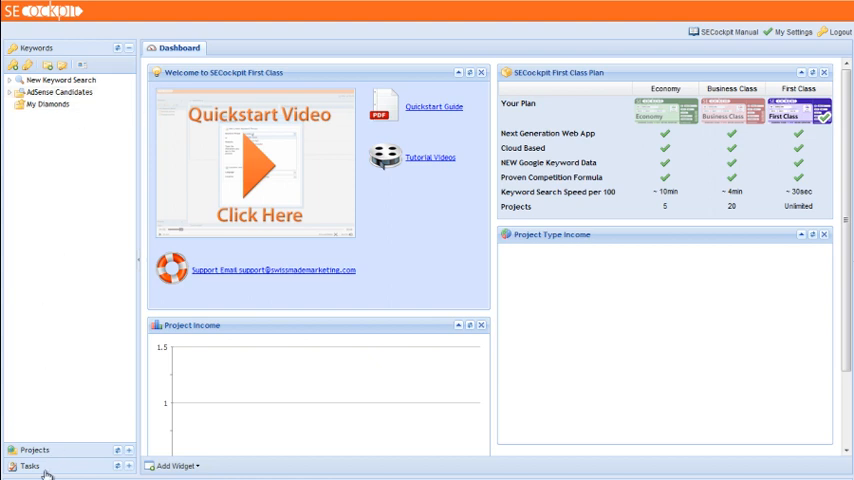
{"action": "mouse_move", "coordinate": [81, 181]}
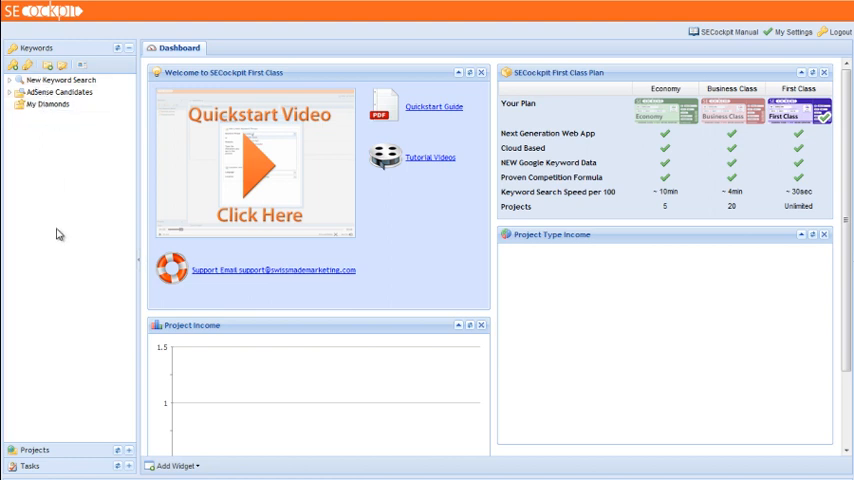
{"action": "mouse_move", "coordinate": [49, 301]}
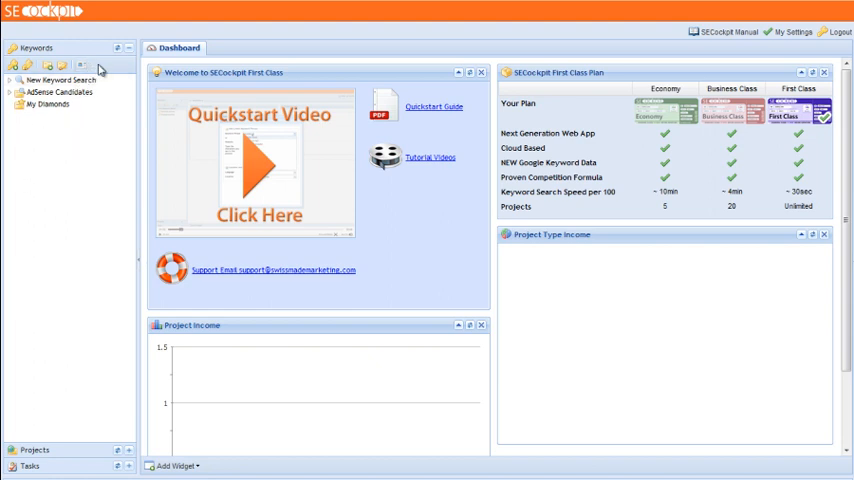
{"action": "mouse_move", "coordinate": [82, 65]}
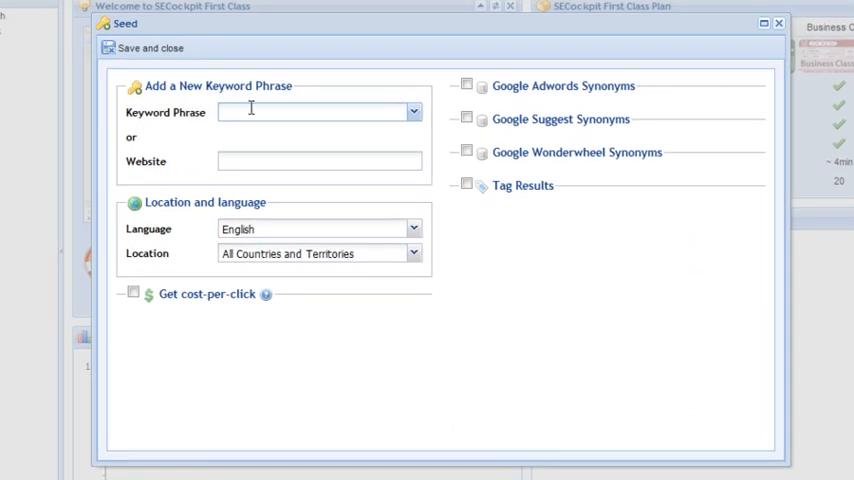
{"action": "mouse_move", "coordinate": [316, 121]}
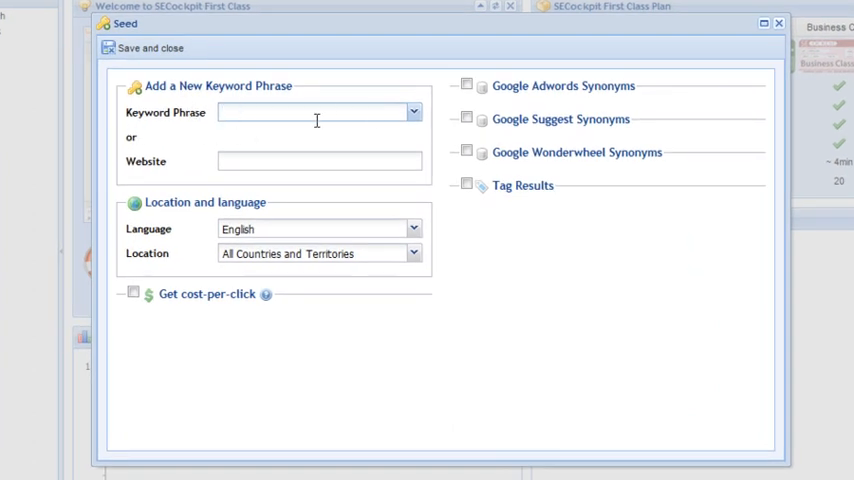
Enter 'knitting' as the keyword phrase with English and All Countries, and tick Get cost-per-click.
{"action": "type", "text": "knittinh"}
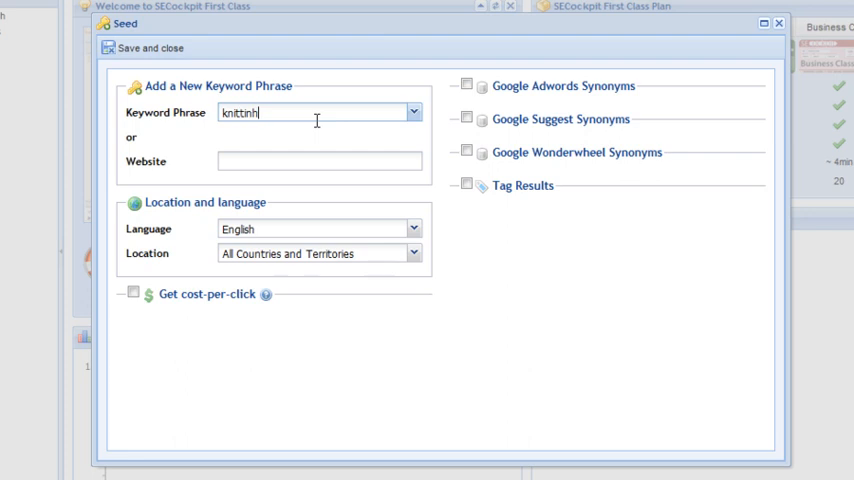
{"action": "type", "text": "knitting"}
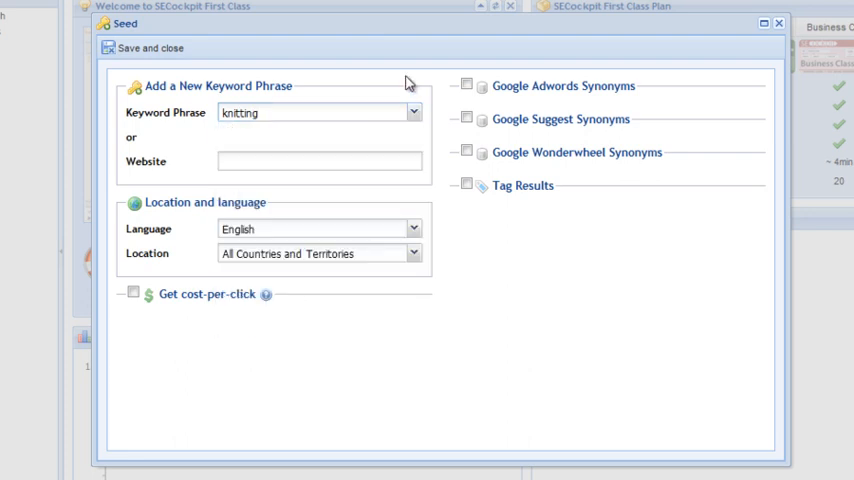
{"action": "left_click", "coordinate": [319, 161]}
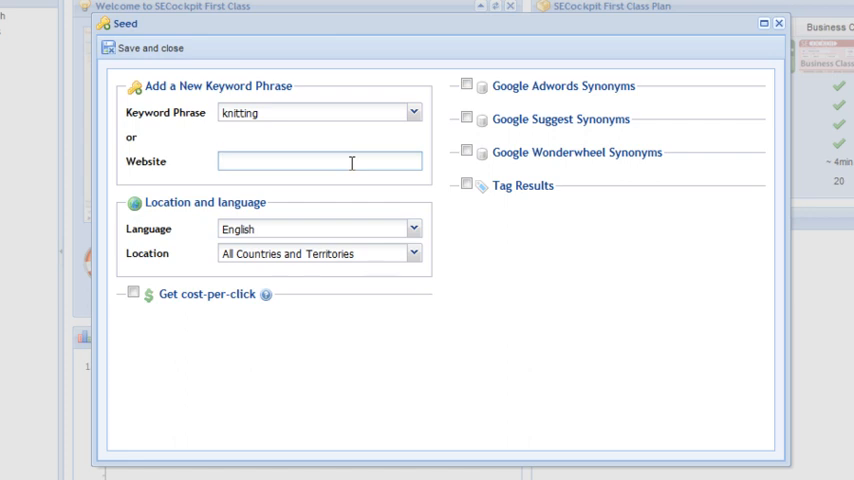
{"action": "left_click", "coordinate": [320, 161]}
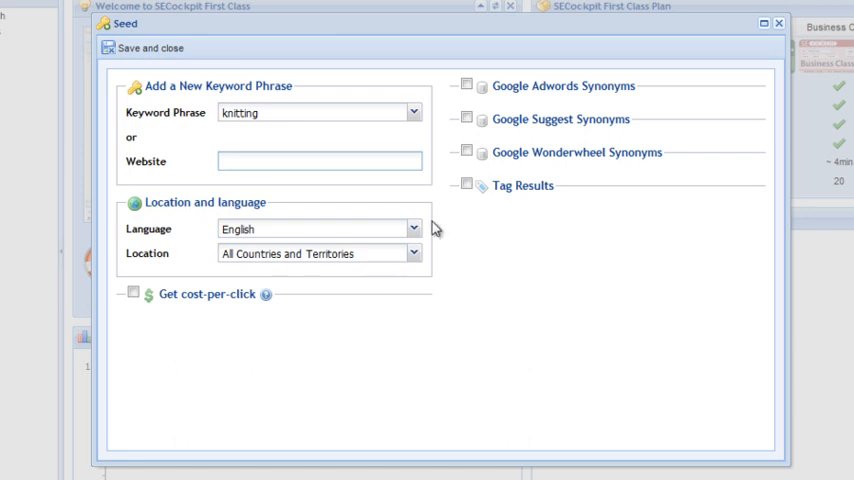
{"action": "mouse_move", "coordinate": [372, 221]}
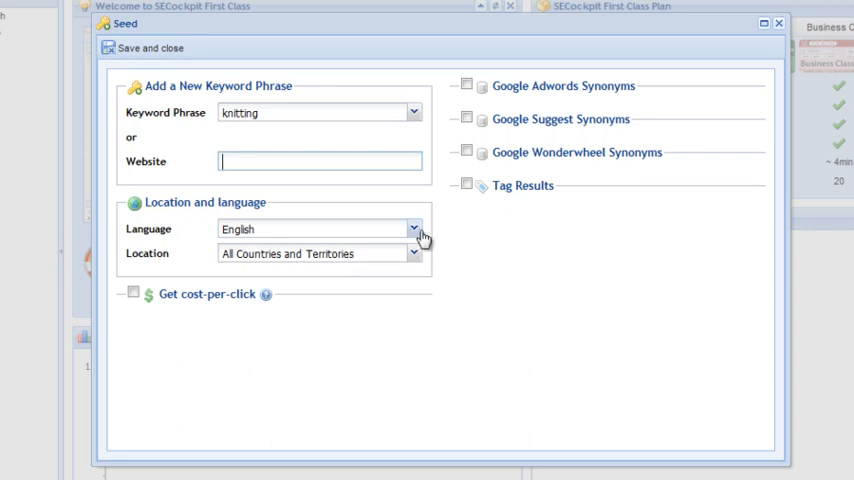
{"action": "left_click", "coordinate": [133, 293]}
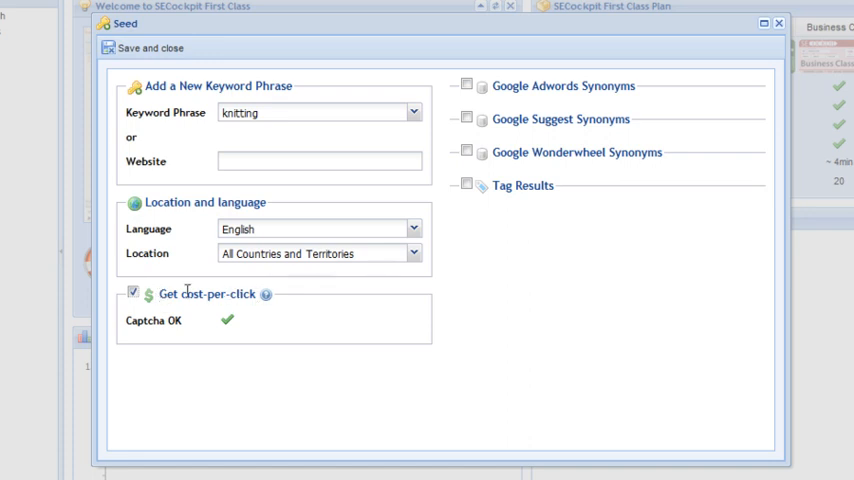
Untick Get cost-per-click and tick Google Wonderwheel Synonyms to reveal Dig Levels.
{"action": "left_click", "coordinate": [133, 293]}
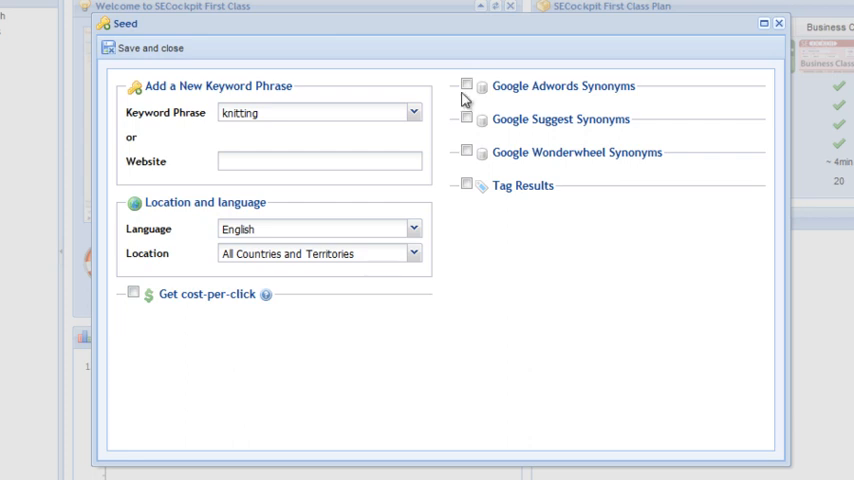
{"action": "left_click", "coordinate": [466, 84]}
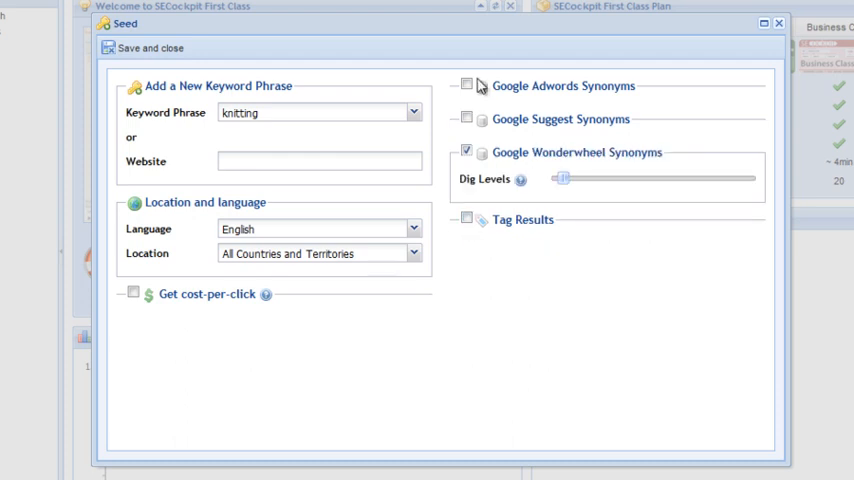
Tick Google Adwords Synonyms, remove the stray 'Toronto' text, and set Min. Daily to 50.
{"action": "left_click", "coordinate": [466, 84]}
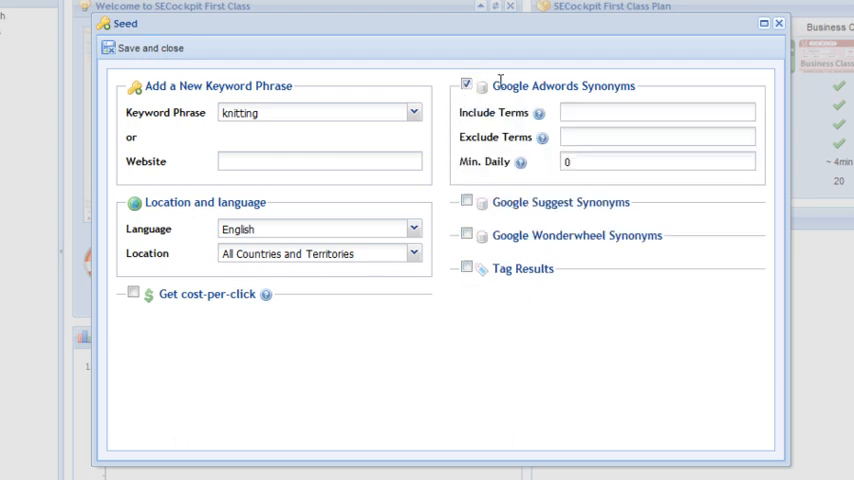
{"action": "left_click", "coordinate": [655, 112]}
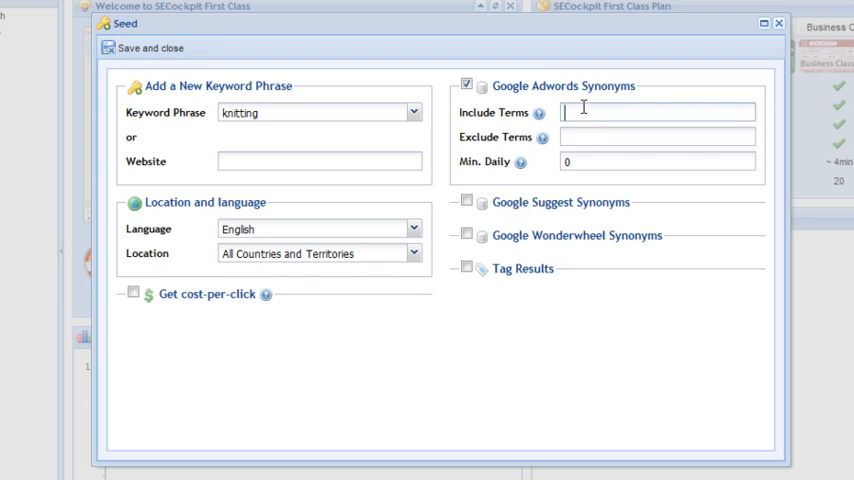
{"action": "left_click", "coordinate": [657, 137]}
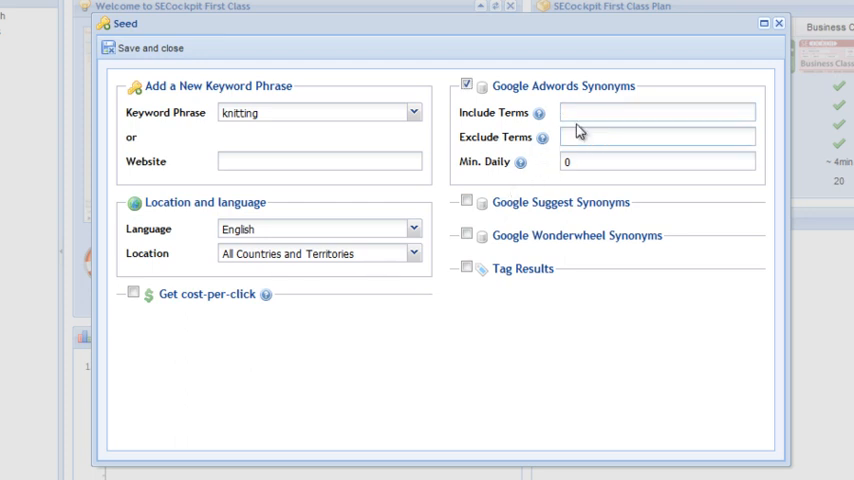
{"action": "left_click", "coordinate": [657, 112]}
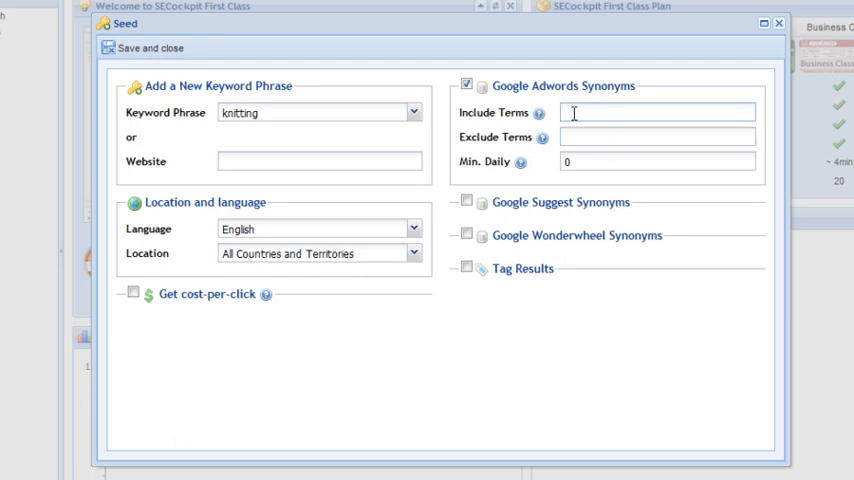
{"action": "mouse_move", "coordinate": [630, 114]}
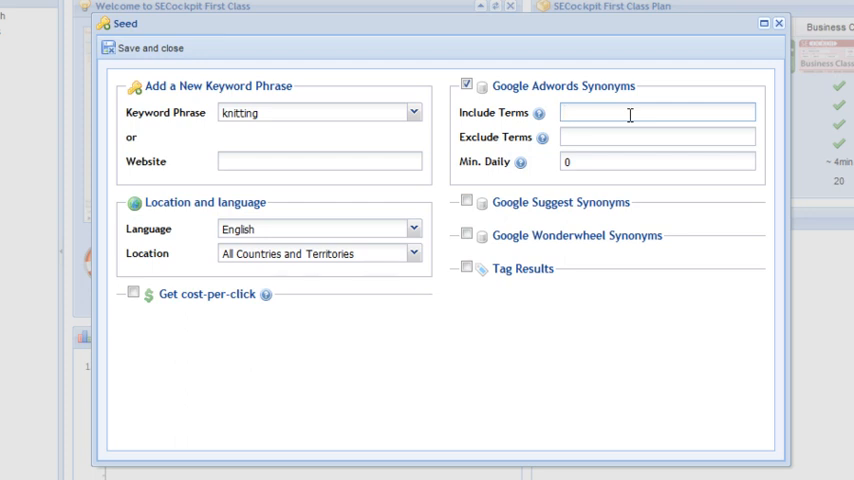
{"action": "type", "text": "Toronto"}
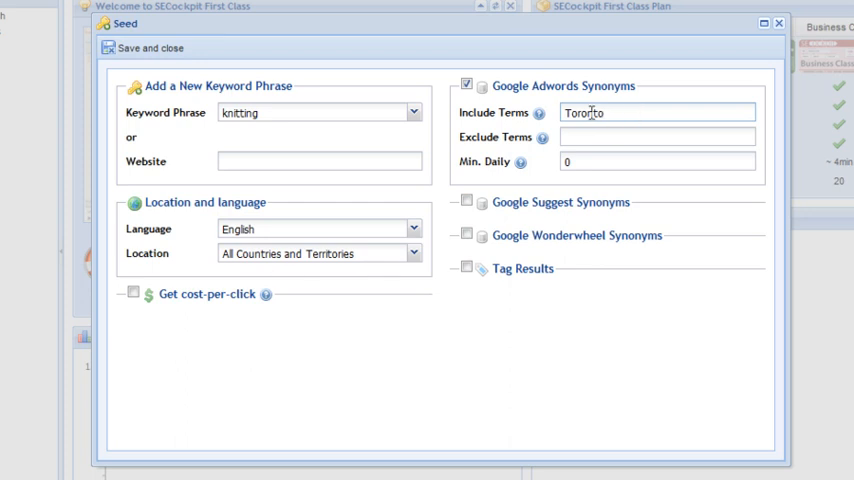
{"action": "double_click", "coordinate": [583, 112]}
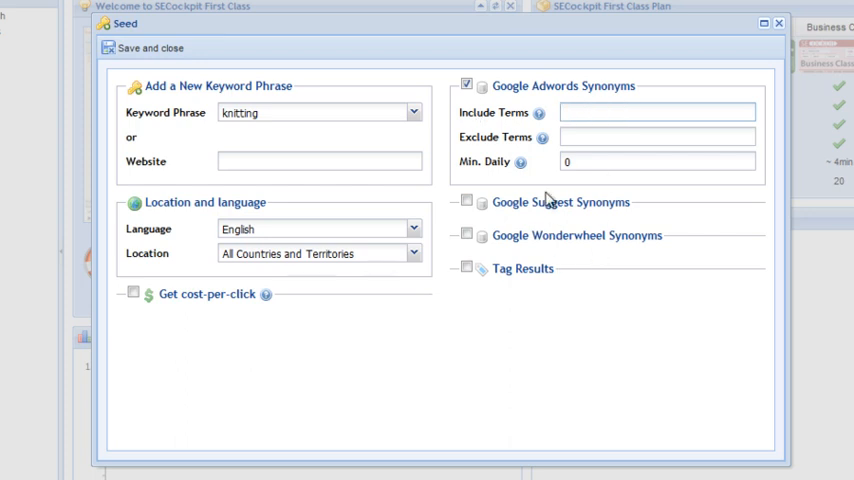
{"action": "left_click", "coordinate": [657, 137]}
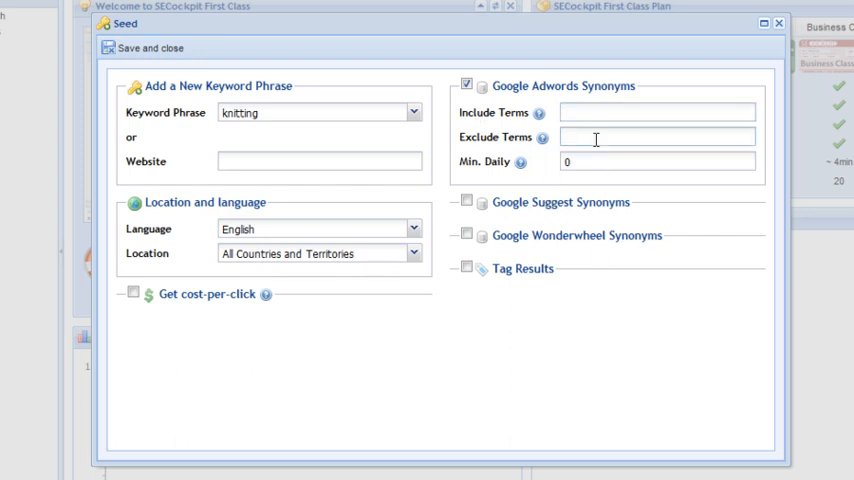
{"action": "left_click", "coordinate": [657, 137]}
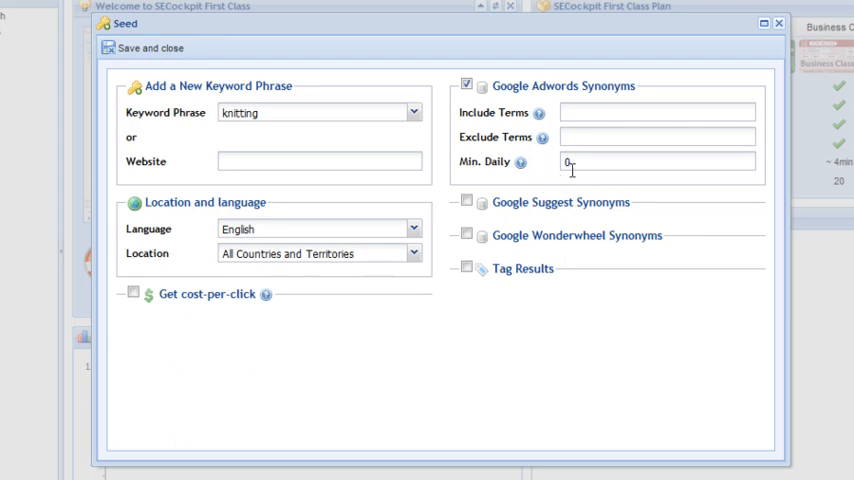
{"action": "type", "text": "50"}
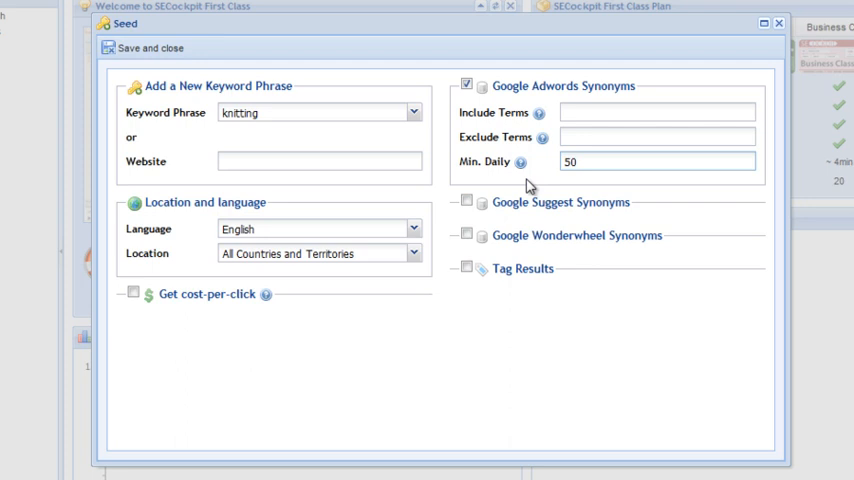
{"action": "mouse_move", "coordinate": [583, 134]}
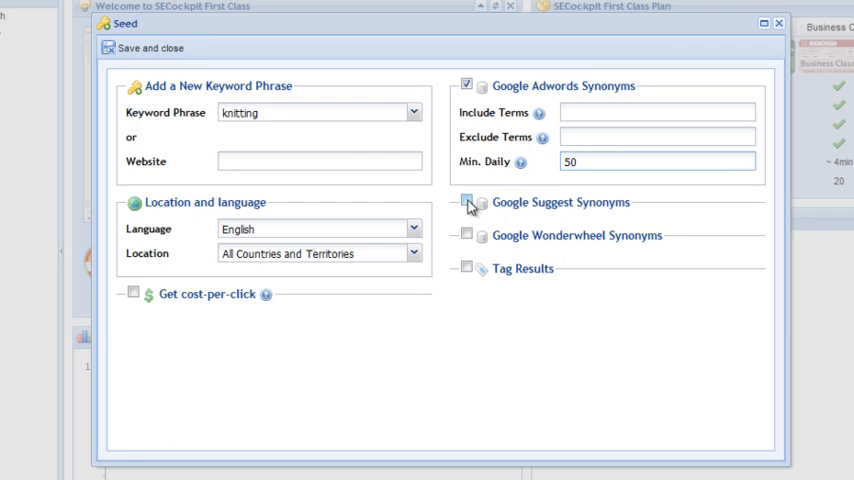
Use Google Suggest Synonyms with space, 0-9 and a-z appended, restoring the 'knitting' phrase.
{"action": "left_click", "coordinate": [466, 202]}
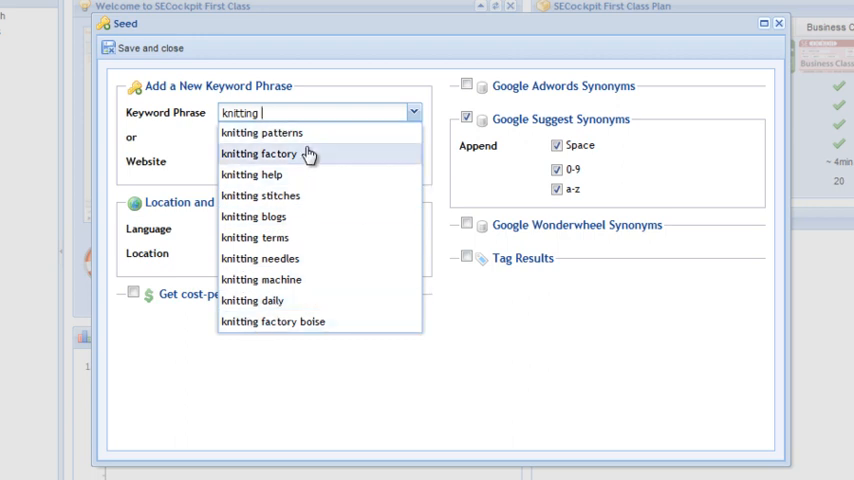
{"action": "mouse_move", "coordinate": [316, 194]}
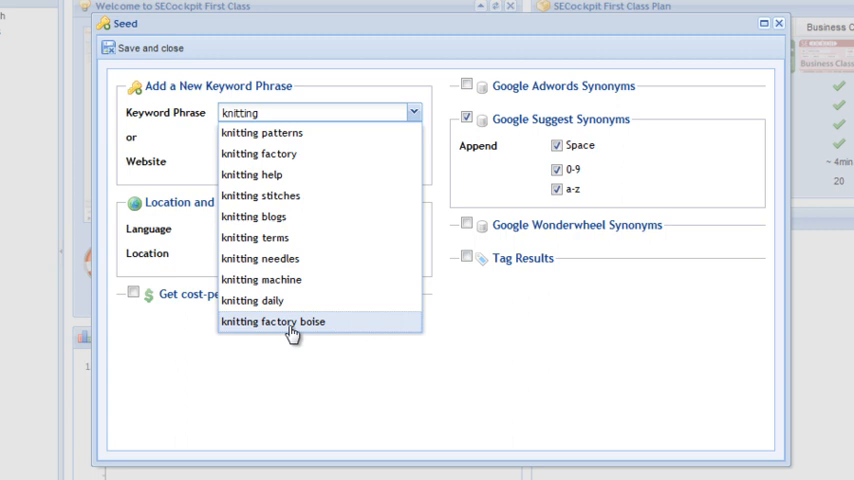
{"action": "mouse_move", "coordinate": [270, 300]}
{"action": "type", "text": " b"}
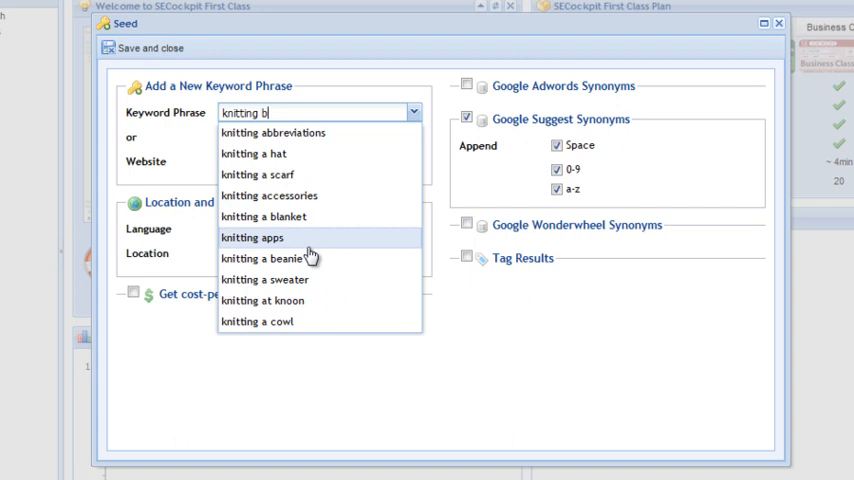
{"action": "key", "text": "backspace"}
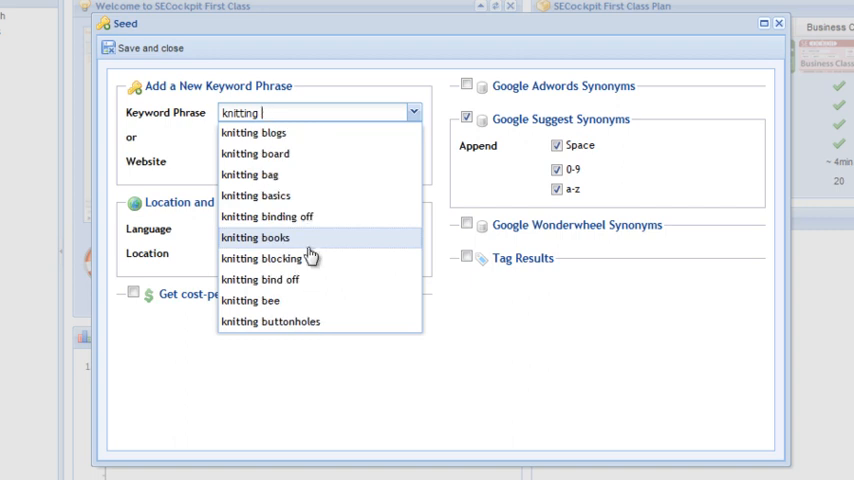
{"action": "type", "text": "c"}
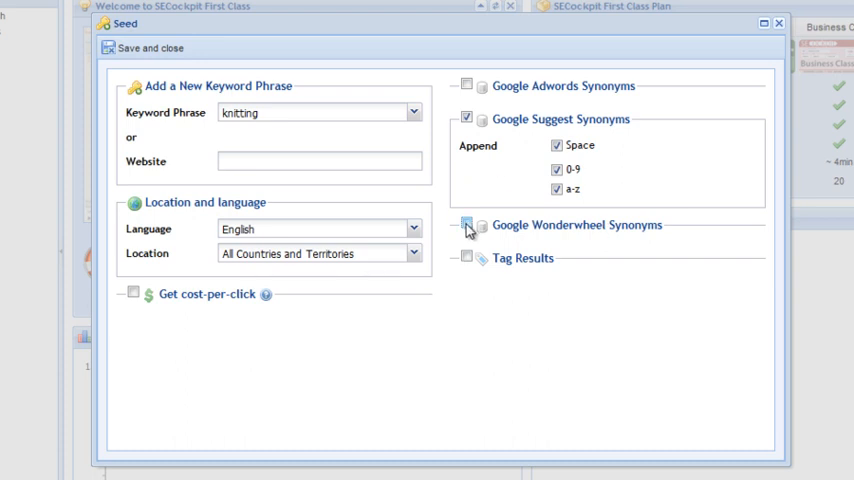
Tick Google Wonderwheel Synonyms and move the Dig Levels slider to maximum, middle, then near minimum.
{"action": "left_click", "coordinate": [467, 225]}
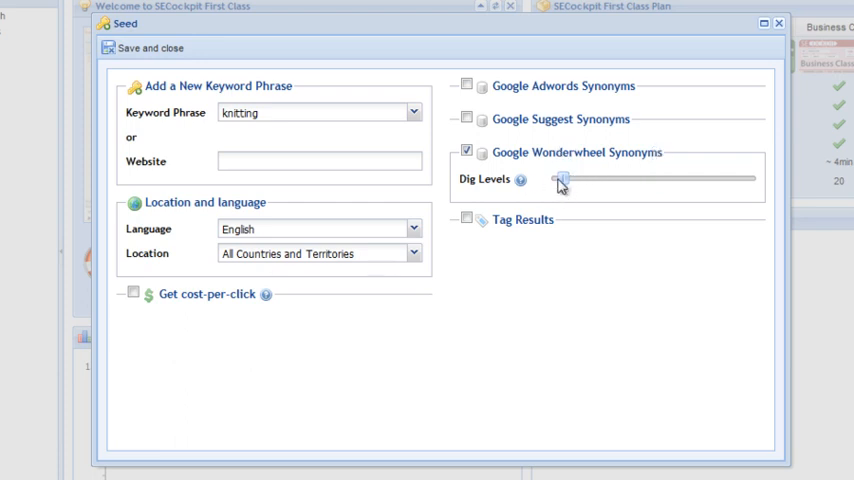
{"action": "left_click_drag", "start_coordinate": [560, 178], "coordinate": [752, 178]}
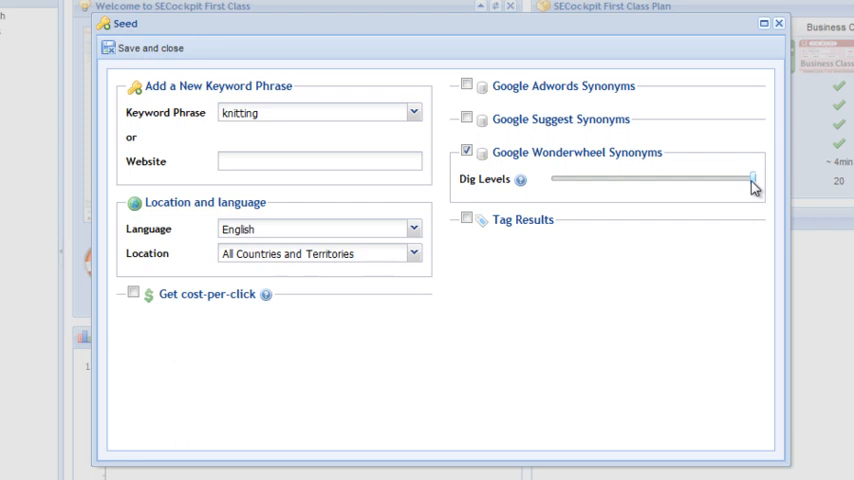
{"action": "left_click_drag", "start_coordinate": [753, 179], "coordinate": [657, 179]}
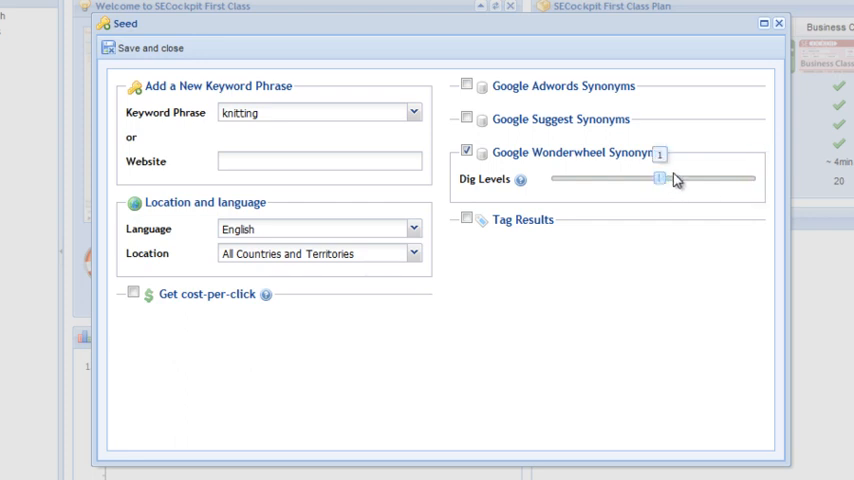
{"action": "left_click_drag", "start_coordinate": [658, 179], "coordinate": [752, 179]}
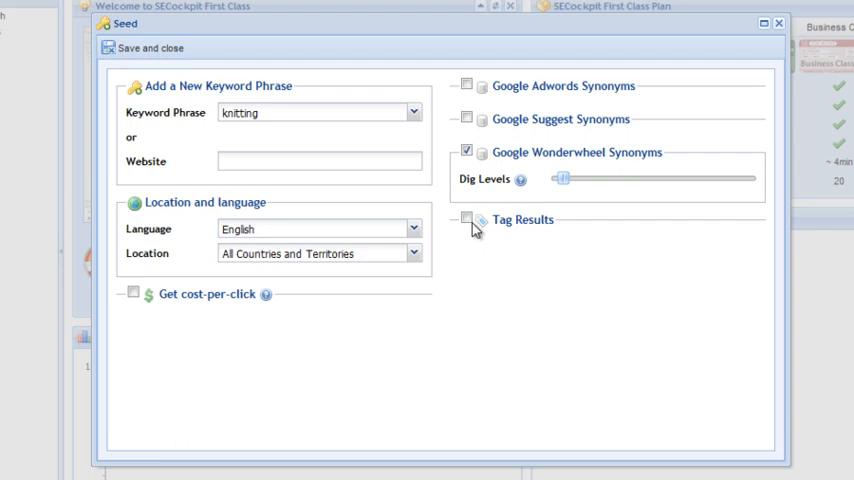
Leave Tag Results off, re-select Google Adwords Synonyms with Min. Daily 50, and save the seed.
{"action": "left_click", "coordinate": [466, 218]}
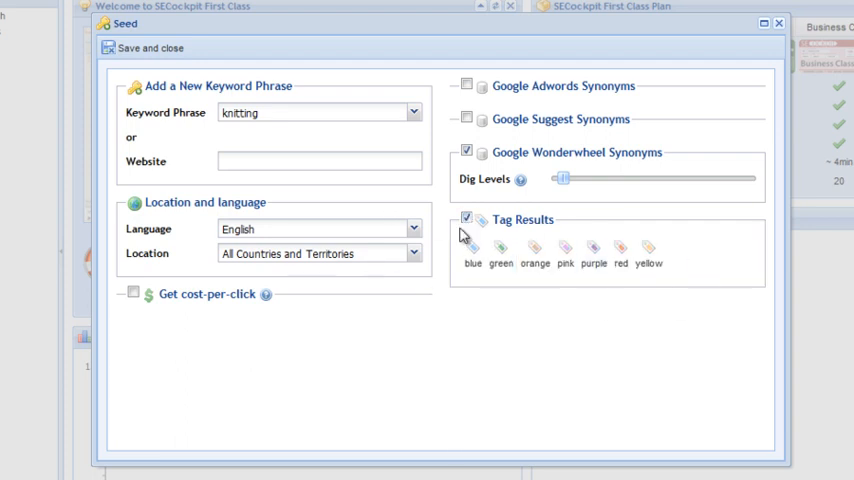
{"action": "left_click", "coordinate": [466, 218]}
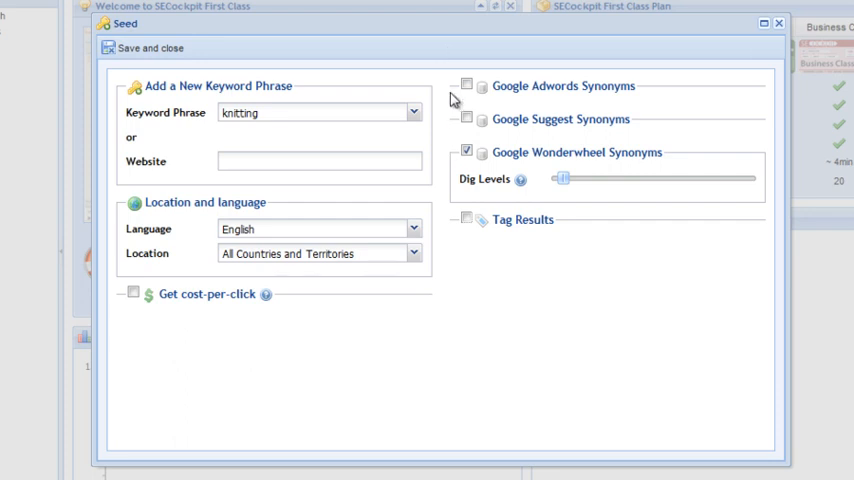
{"action": "left_click", "coordinate": [466, 84]}
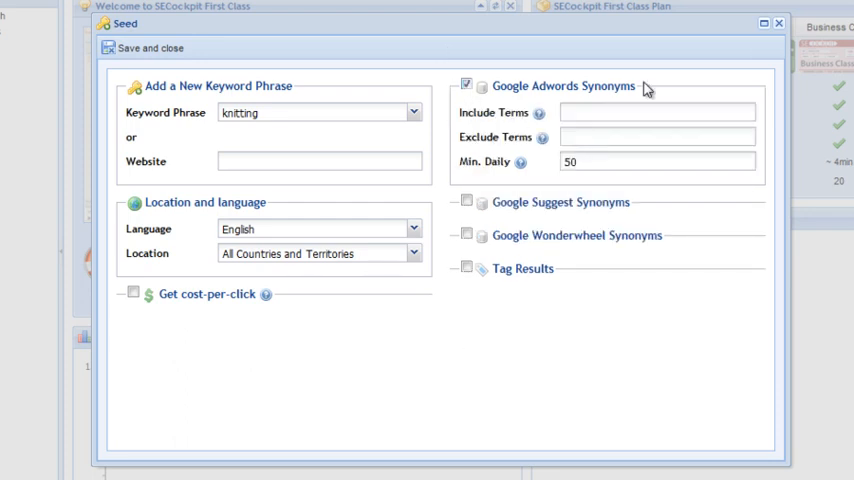
{"action": "left_click", "coordinate": [657, 161]}
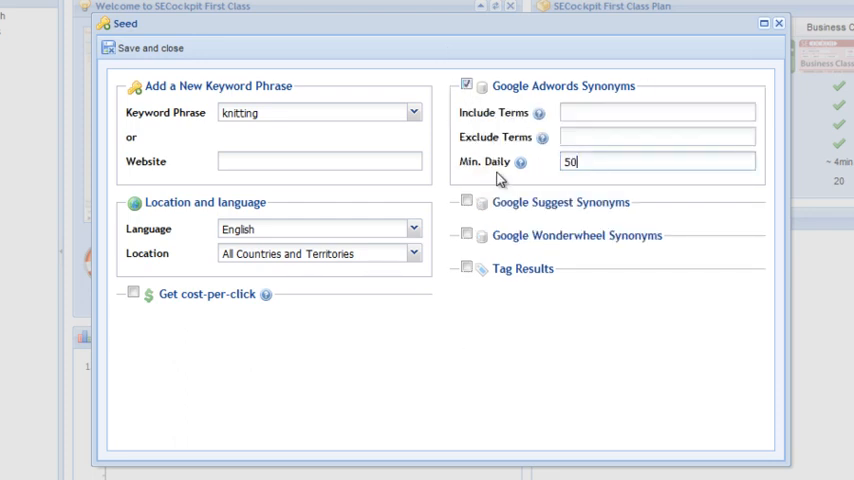
{"action": "mouse_move", "coordinate": [547, 285]}
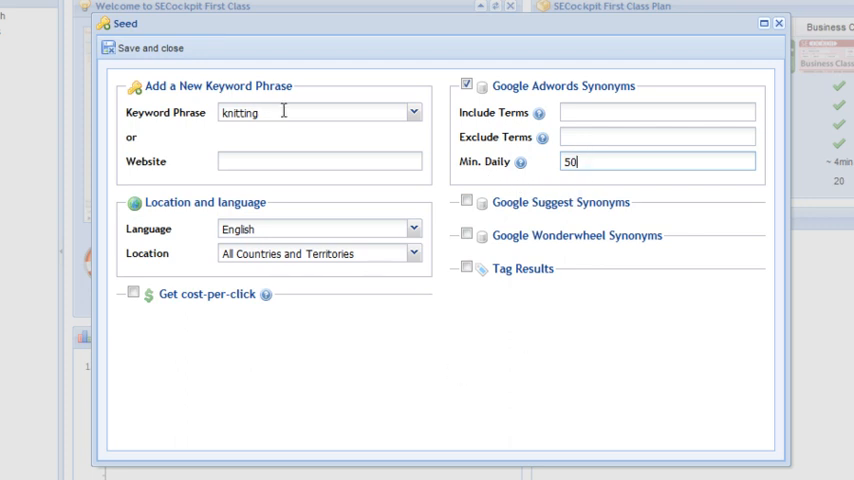
{"action": "left_click", "coordinate": [145, 47]}
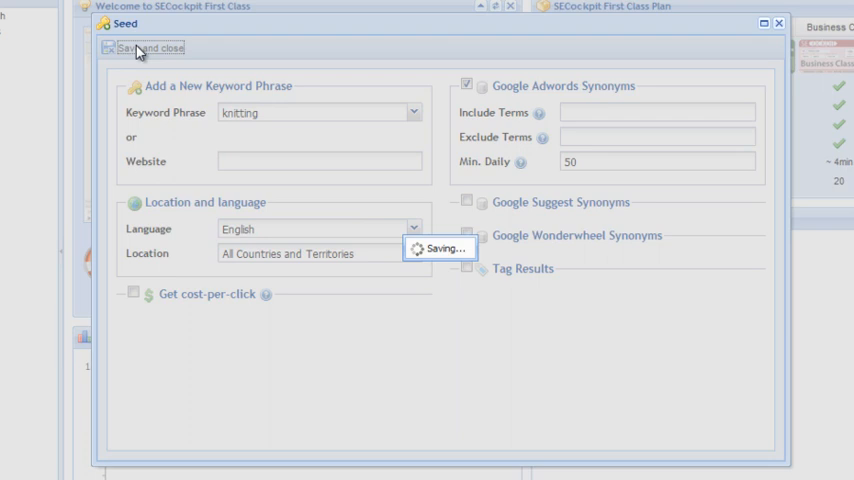
{"action": "left_click", "coordinate": [145, 48]}
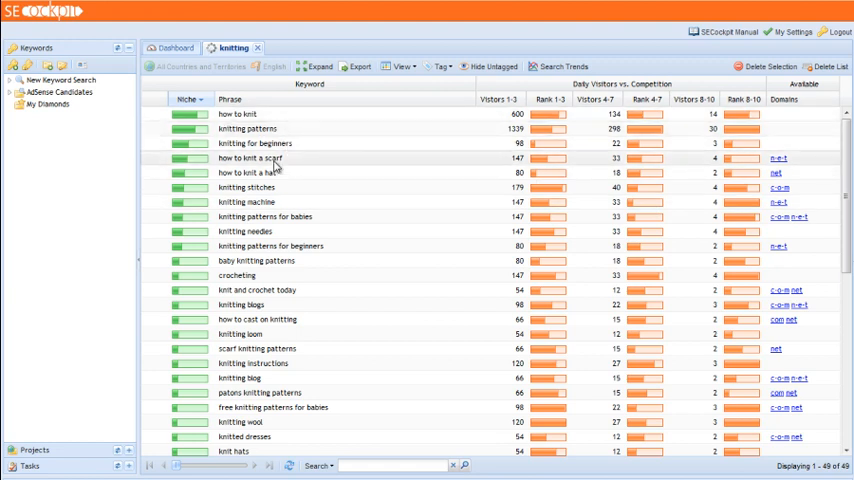
{"action": "mouse_move", "coordinate": [363, 158]}
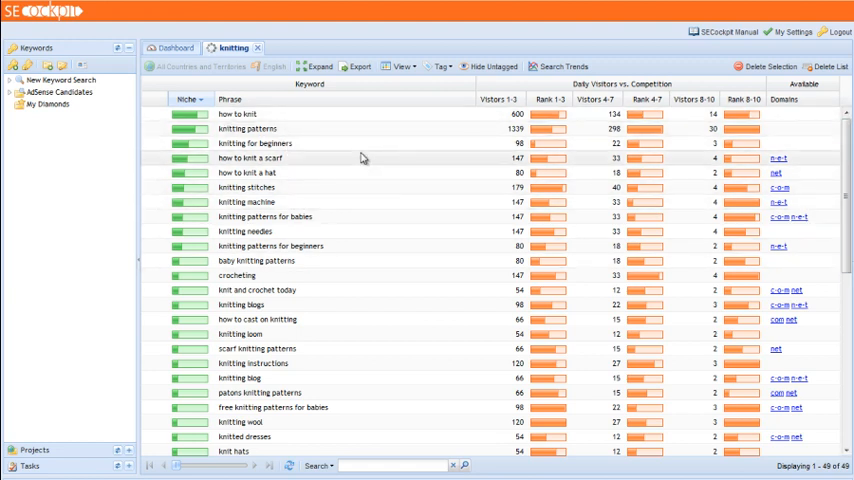
{"action": "mouse_move", "coordinate": [167, 272]}
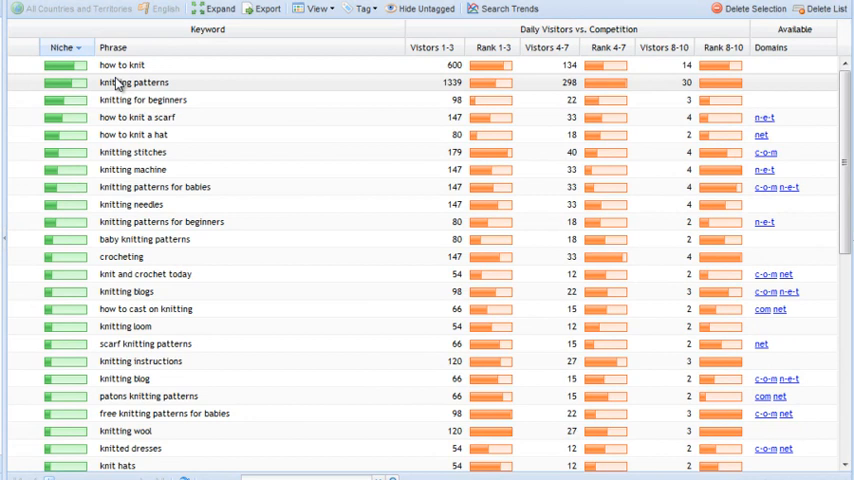
{"action": "mouse_move", "coordinate": [192, 71]}
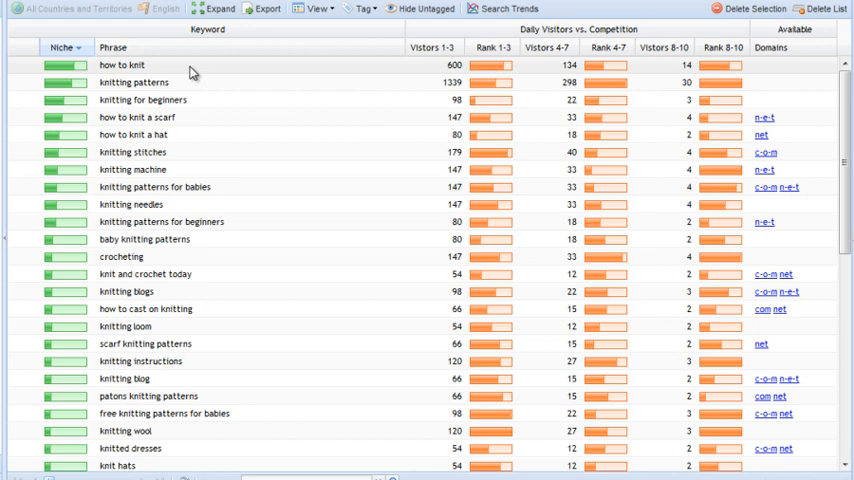
{"action": "mouse_move", "coordinate": [330, 147]}
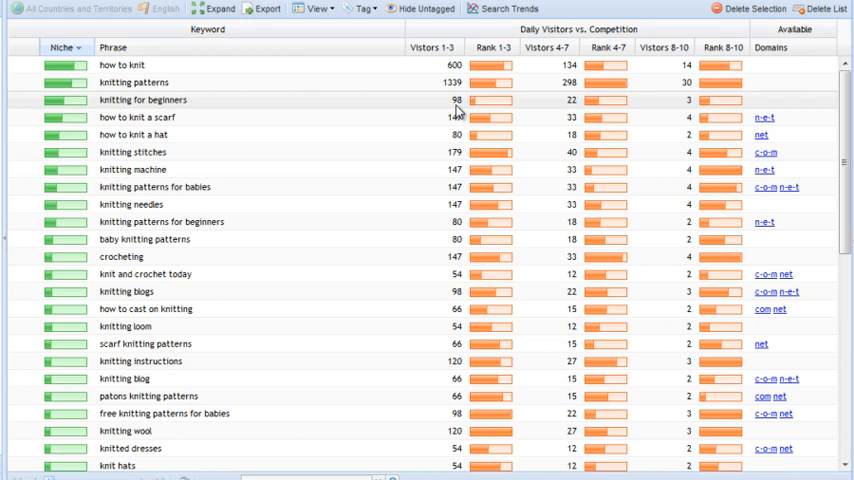
{"action": "mouse_move", "coordinate": [456, 110]}
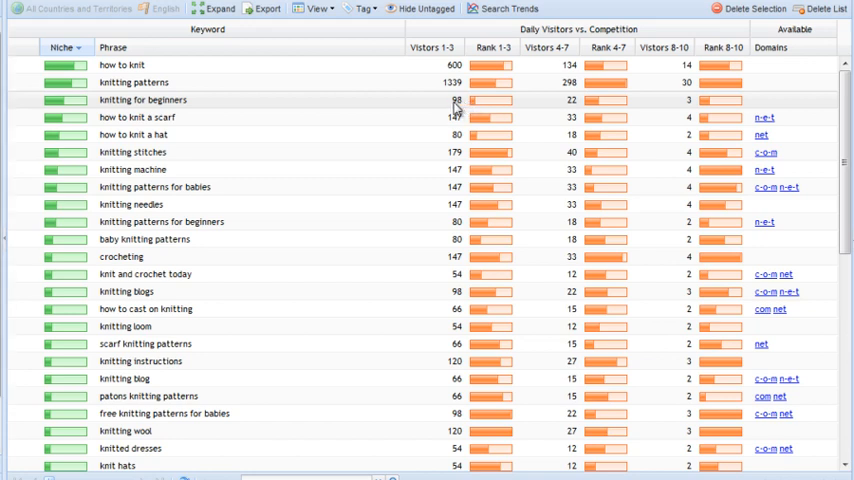
{"action": "mouse_move", "coordinate": [456, 113]}
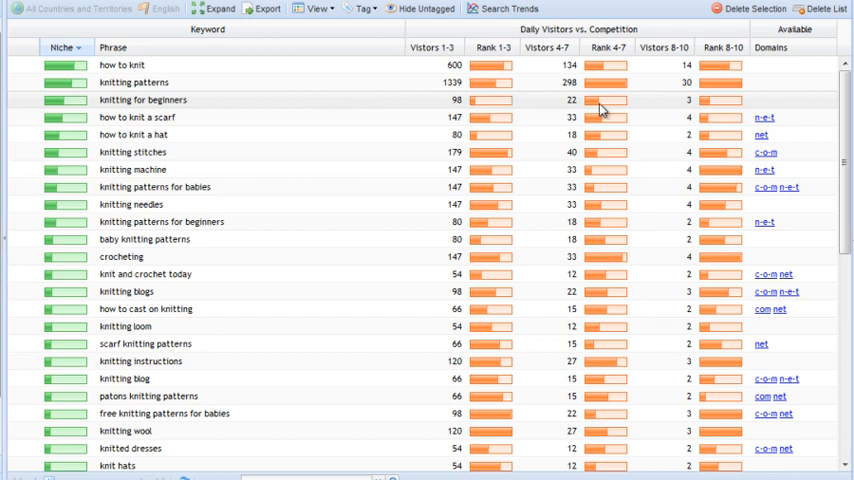
{"action": "mouse_move", "coordinate": [457, 113]}
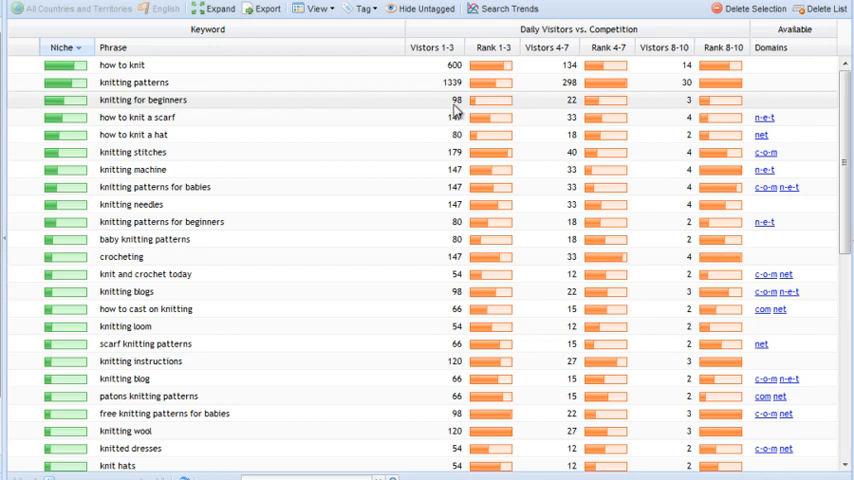
{"action": "mouse_move", "coordinate": [155, 107]}
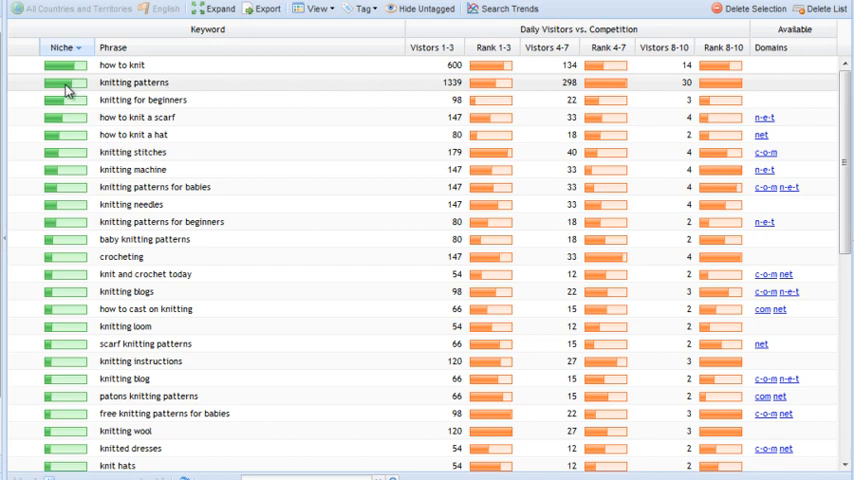
{"action": "mouse_move", "coordinate": [365, 107]}
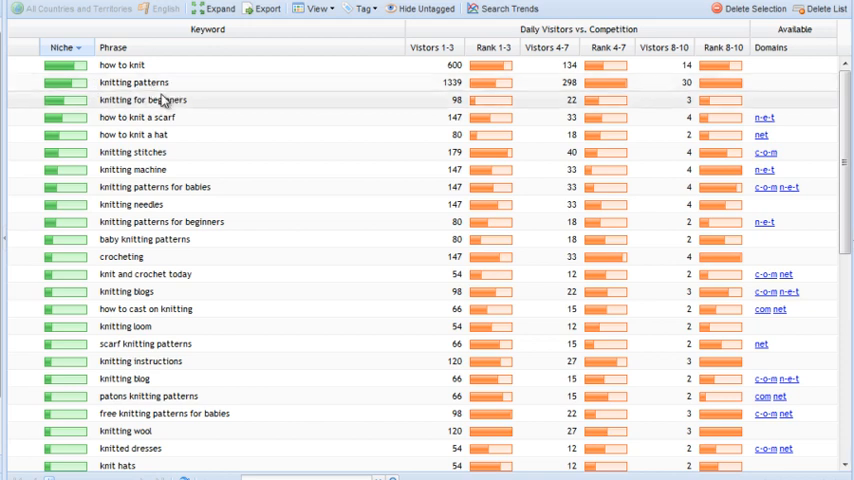
{"action": "mouse_move", "coordinate": [258, 107]}
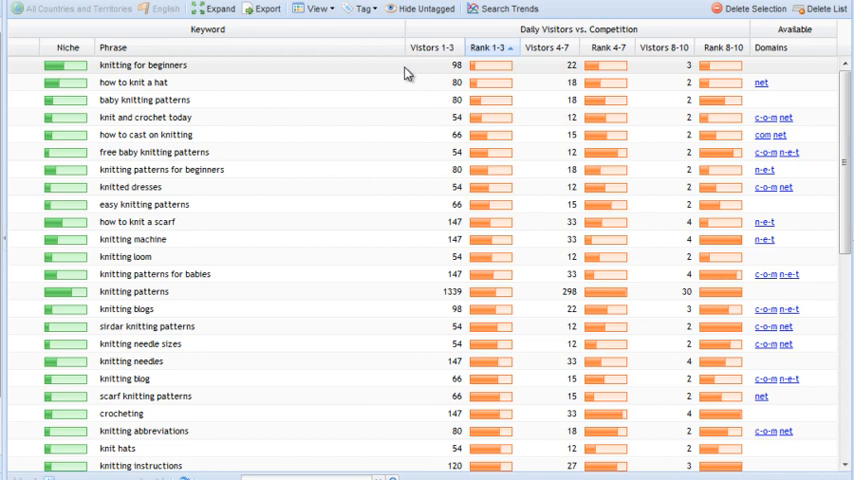
{"action": "scroll", "scroll_direction": "down", "scroll_amount": 3}
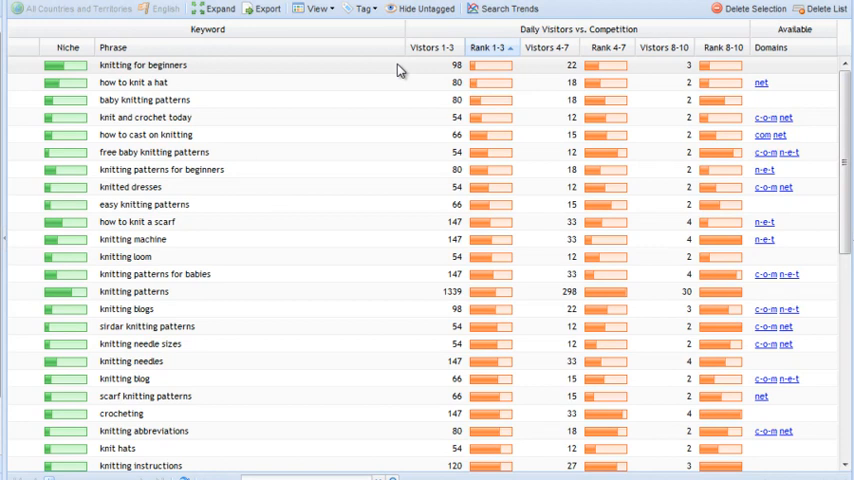
{"action": "mouse_move", "coordinate": [400, 71]}
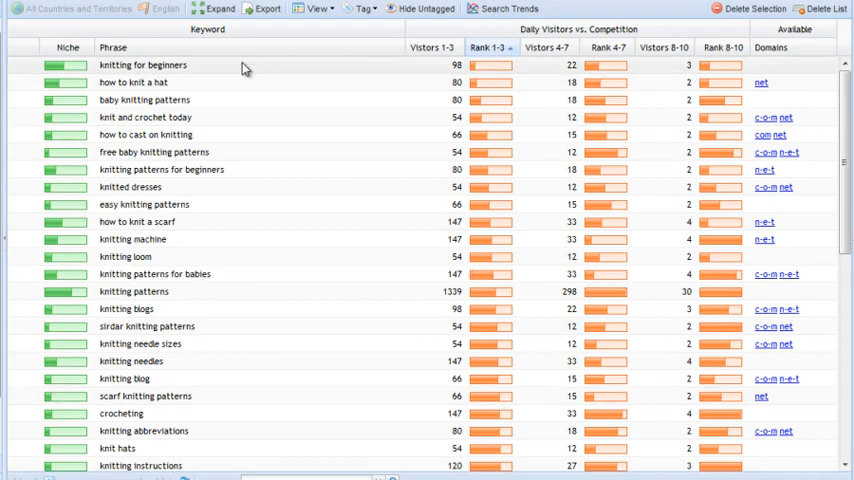
{"action": "mouse_move", "coordinate": [223, 77]}
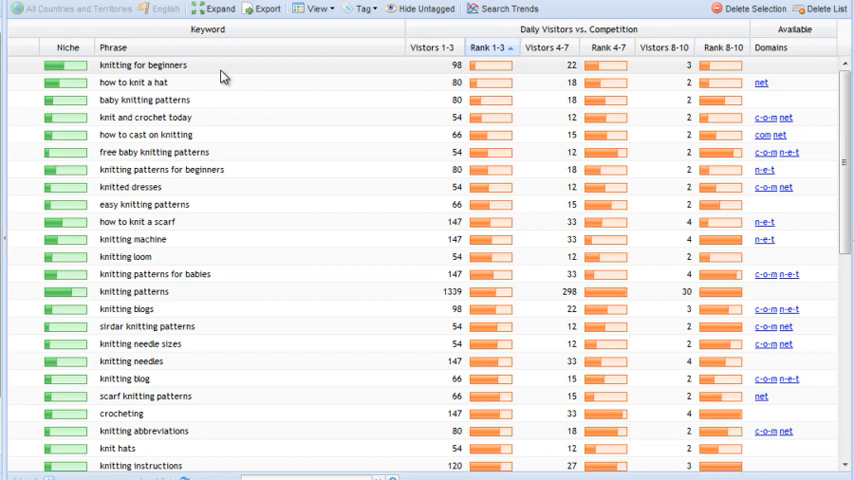
{"action": "mouse_move", "coordinate": [240, 72]}
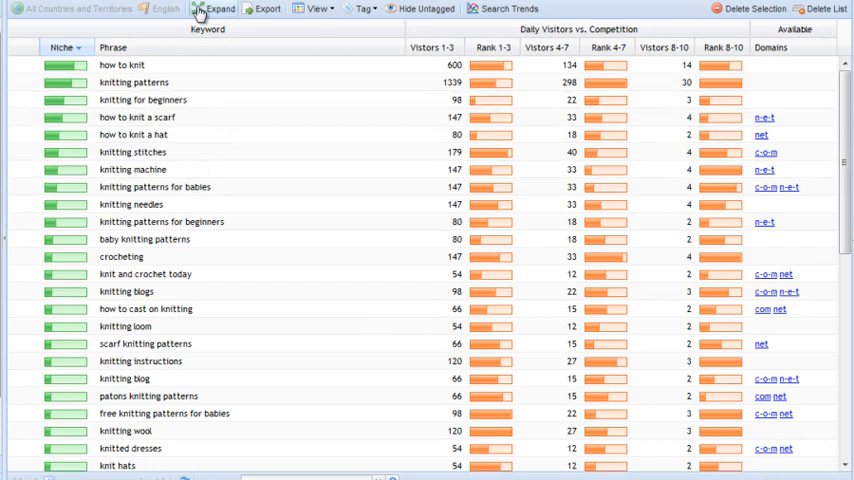
Open the Seed dialog from the Expand toolbar button.
{"action": "left_click", "coordinate": [220, 9]}
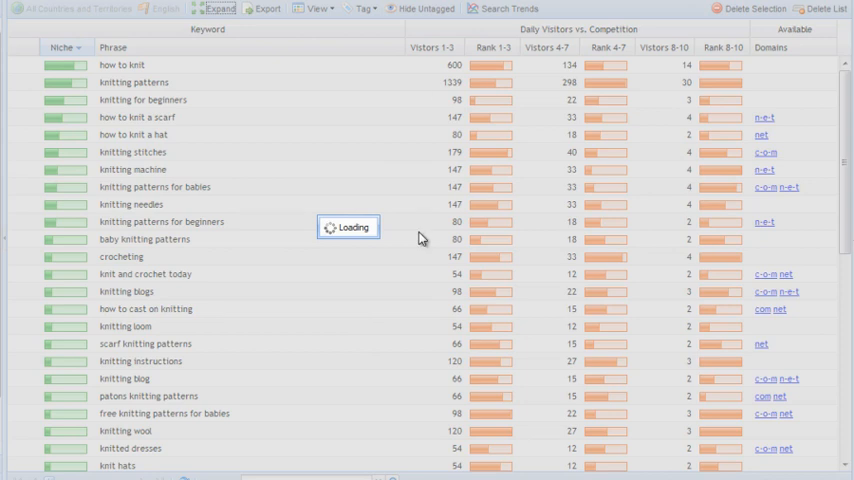
{"action": "mouse_move", "coordinate": [290, 292]}
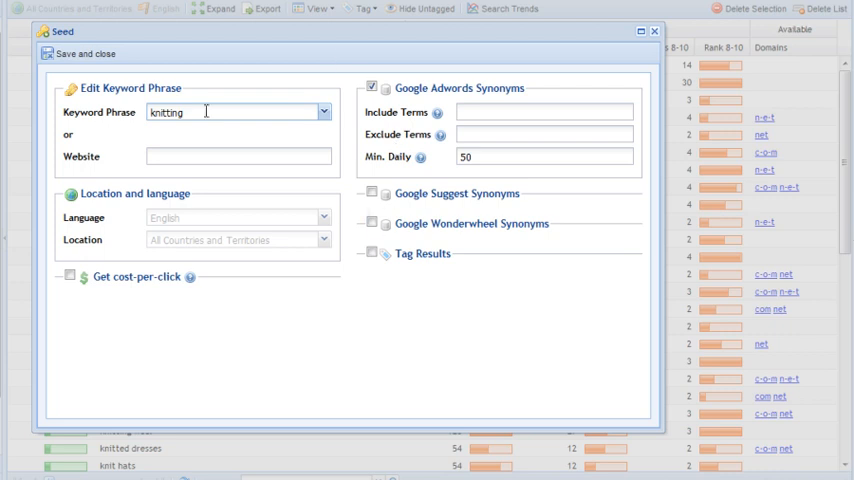
Revert the seed phrase to 'knitting' after trying 'patterns', and tag results orange.
{"action": "double_click", "coordinate": [166, 112]}
{"action": "type", "text": " p"}
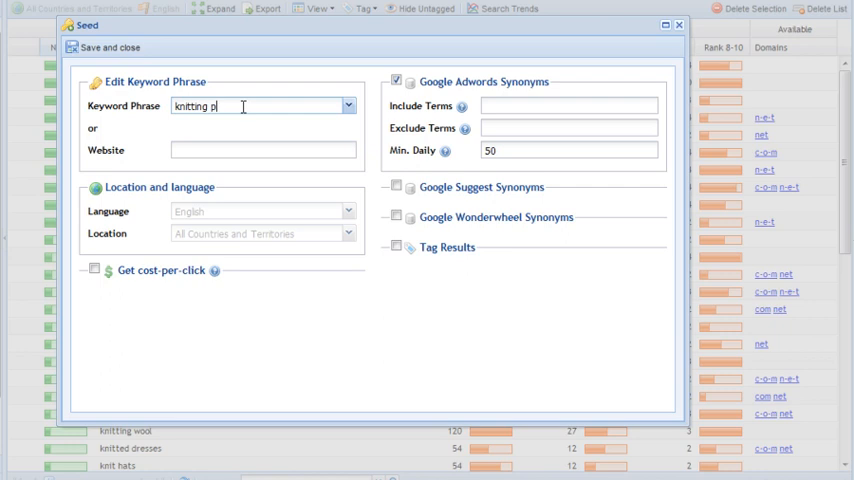
{"action": "type", "text": "atterns"}
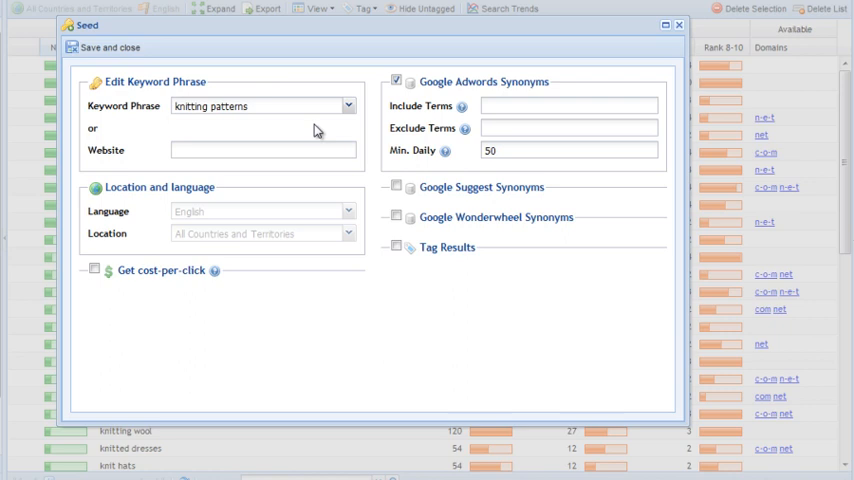
{"action": "double_click", "coordinate": [228, 105]}
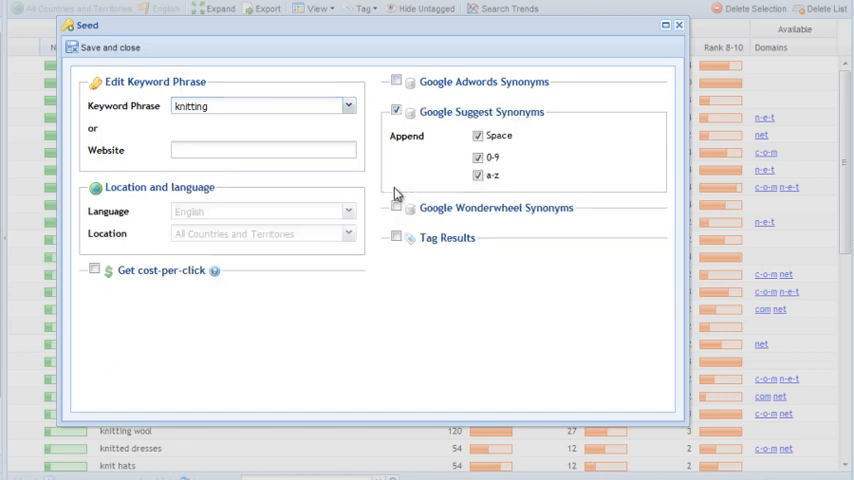
{"action": "mouse_move", "coordinate": [573, 130]}
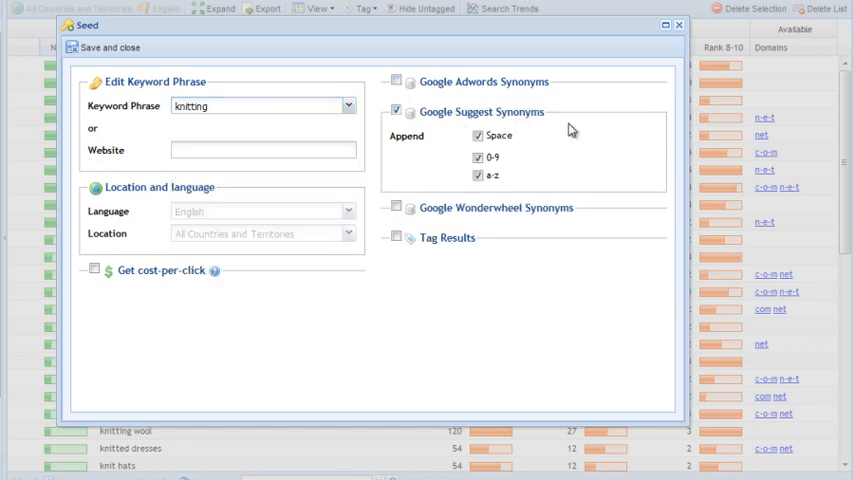
{"action": "left_click", "coordinate": [396, 237]}
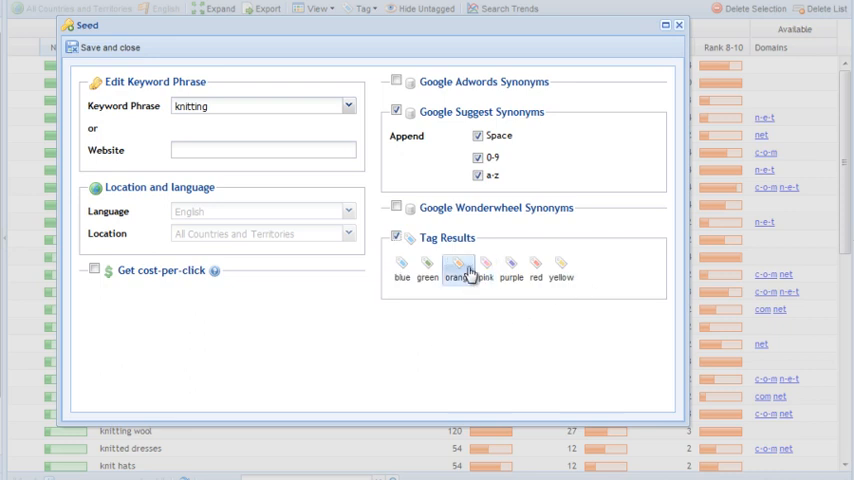
{"action": "left_click", "coordinate": [457, 264]}
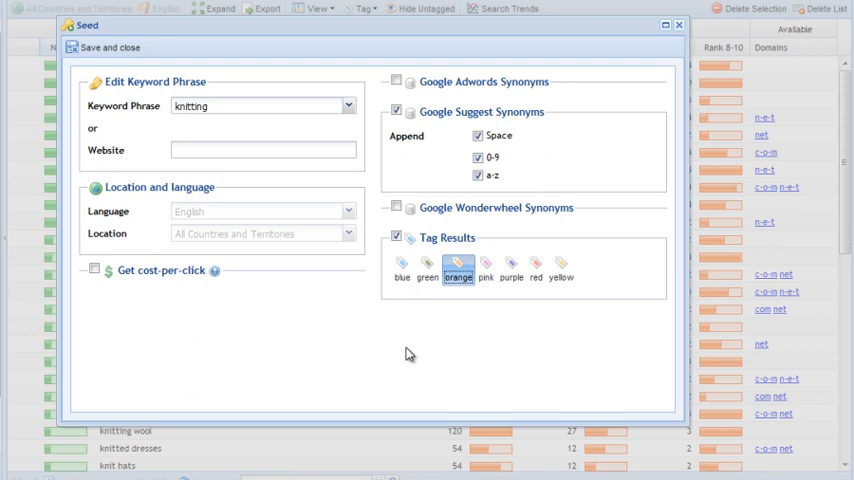
{"action": "mouse_move", "coordinate": [422, 202]}
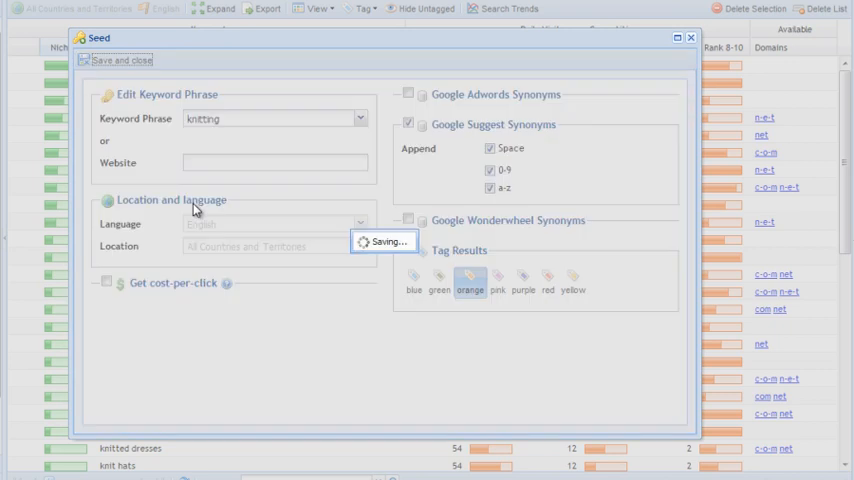
Save the Suggest seed and scroll the list to new tagged phrases like 'knitting factory reno'.
{"action": "left_click", "coordinate": [119, 60]}
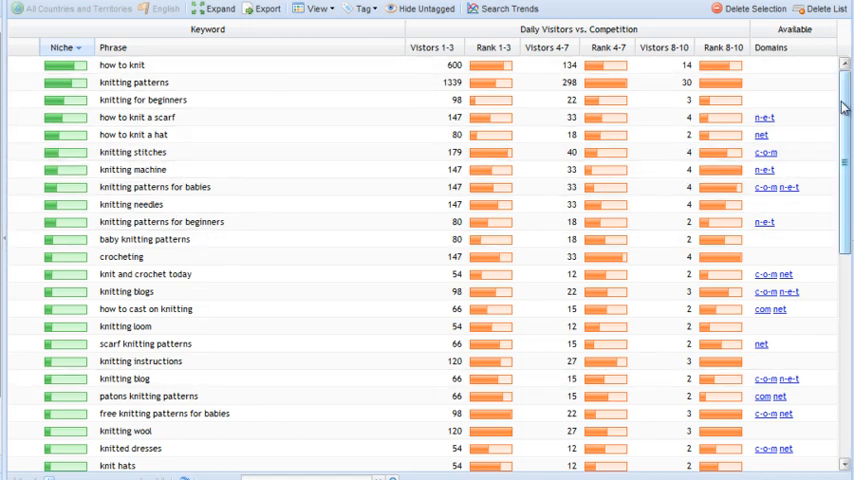
{"action": "scroll", "scroll_direction": "down", "scroll_amount": 3}
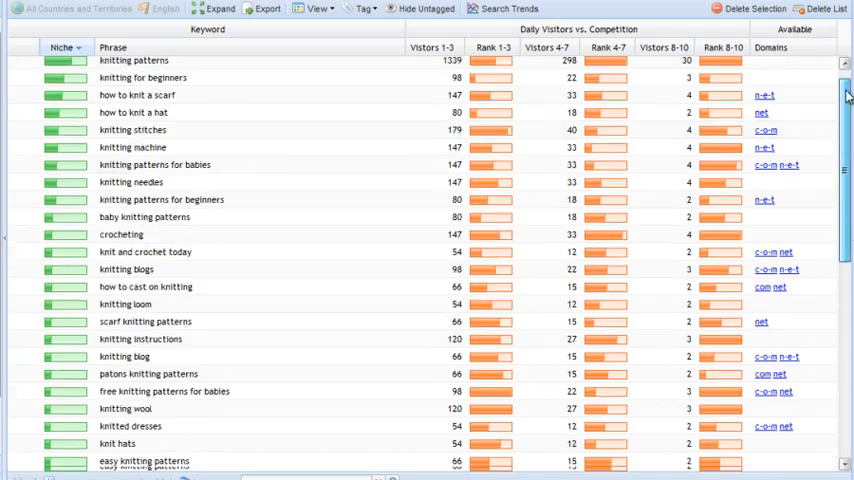
{"action": "scroll", "scroll_direction": "down", "scroll_amount": 3}
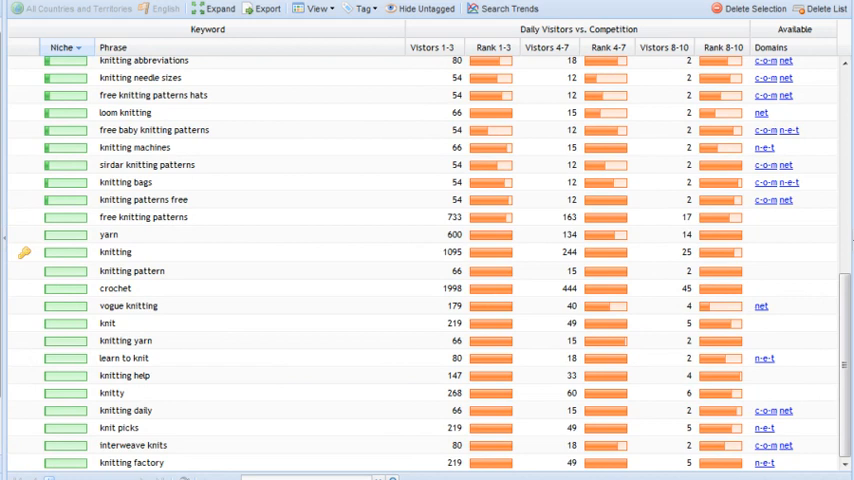
{"action": "scroll", "scroll_direction": "down", "scroll_amount": 3}
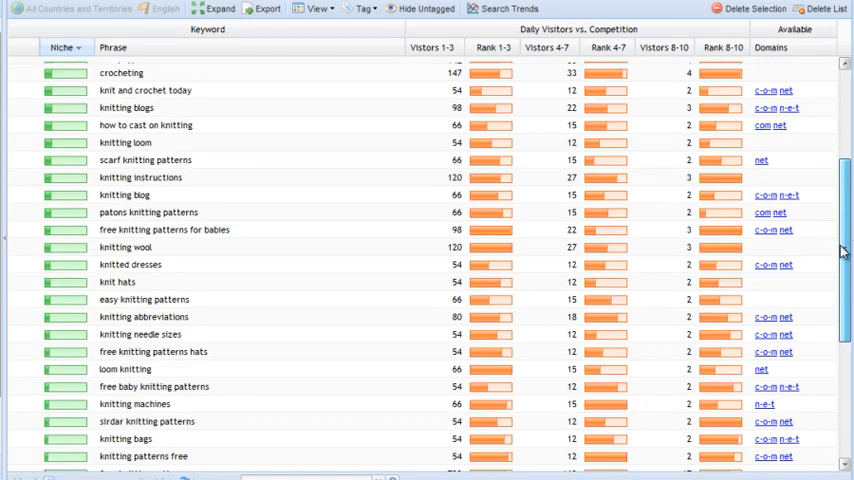
{"action": "scroll", "scroll_direction": "down", "scroll_amount": 3}
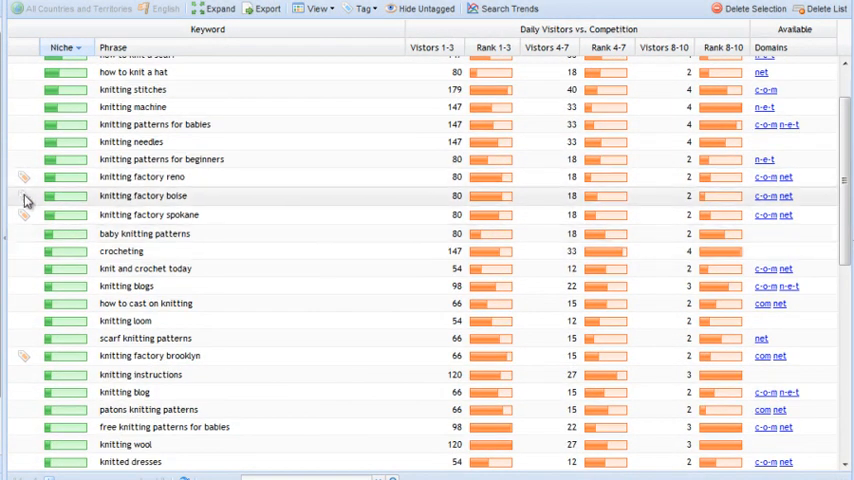
{"action": "mouse_move", "coordinate": [135, 233]}
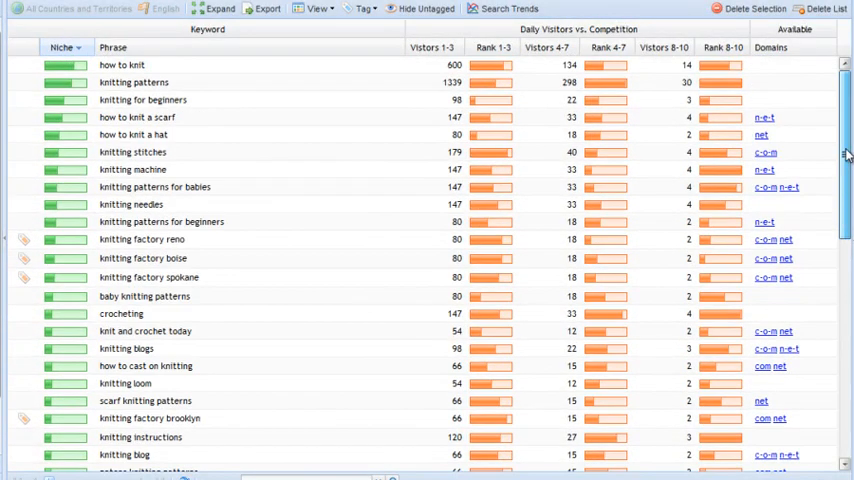
Tag the 'knitting stitches' row, then scroll back to the top of the list.
{"action": "scroll", "scroll_direction": "down", "scroll_amount": 3}
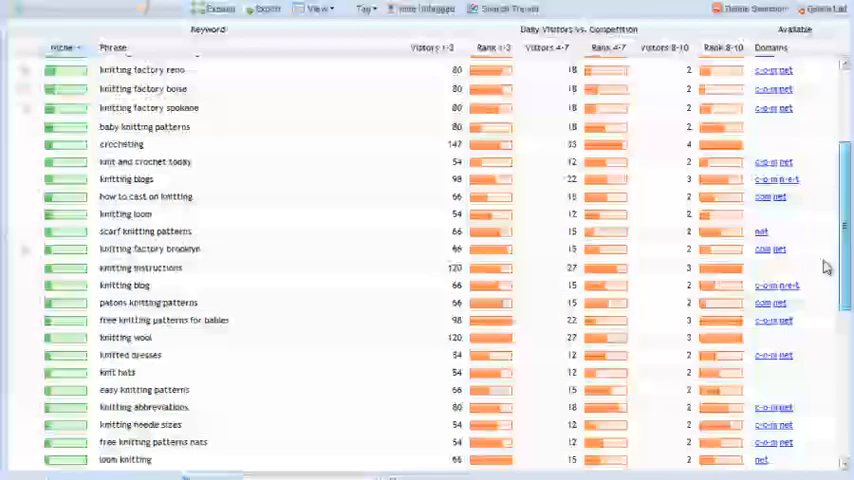
{"action": "scroll", "scroll_direction": "up", "scroll_amount": 3}
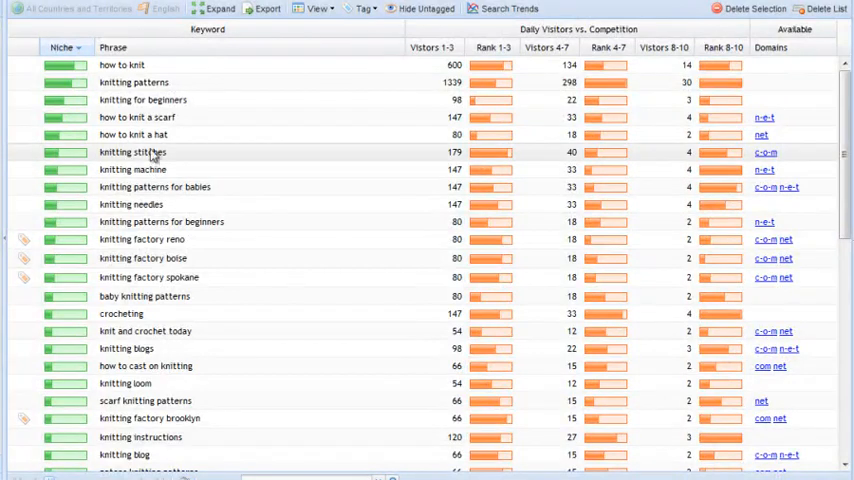
{"action": "left_click", "coordinate": [363, 9]}
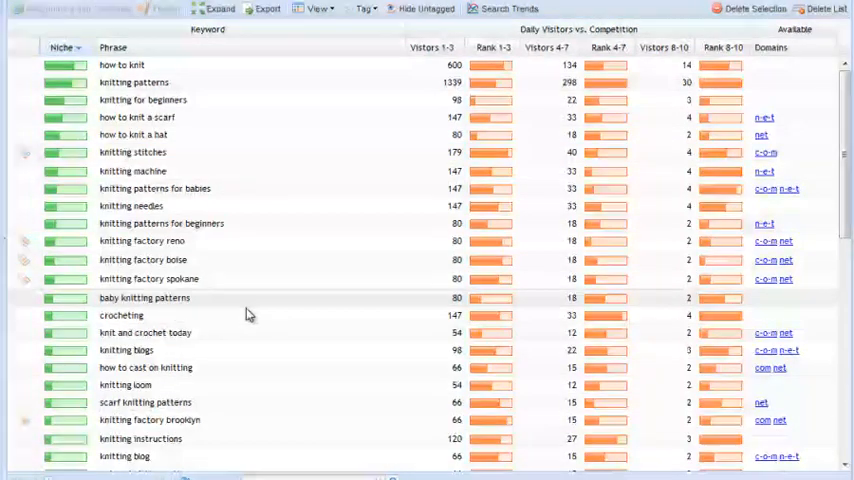
{"action": "scroll", "scroll_direction": "down", "scroll_amount": 3}
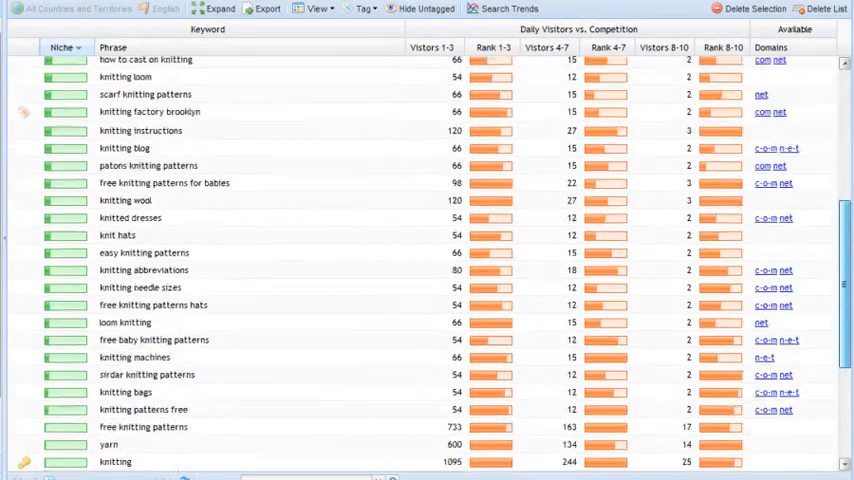
{"action": "scroll", "scroll_direction": "up", "scroll_amount": 3}
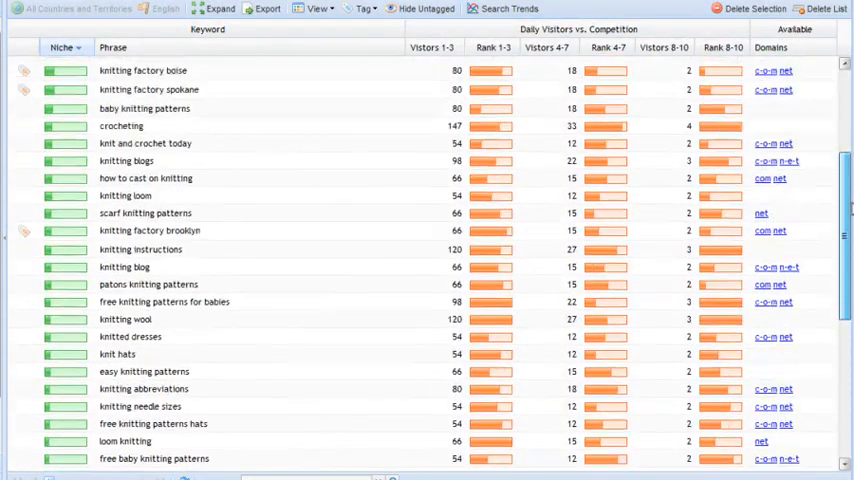
{"action": "left_click", "coordinate": [215, 9]}
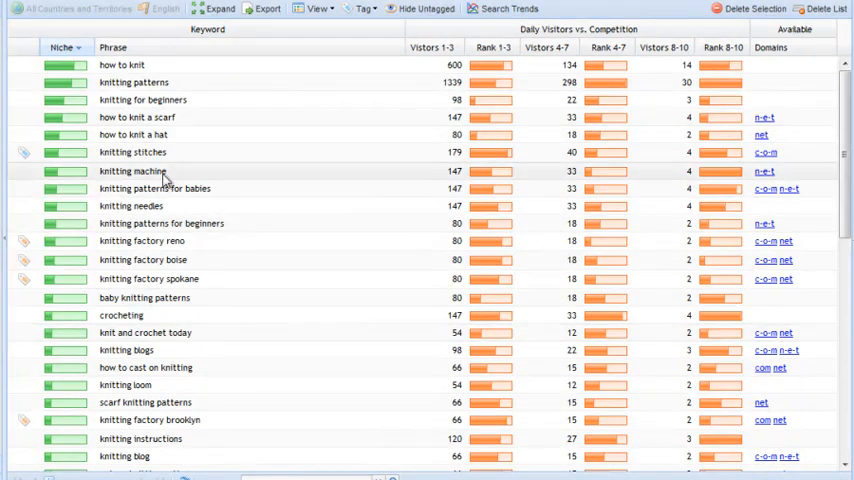
{"action": "mouse_move", "coordinate": [245, 45]}
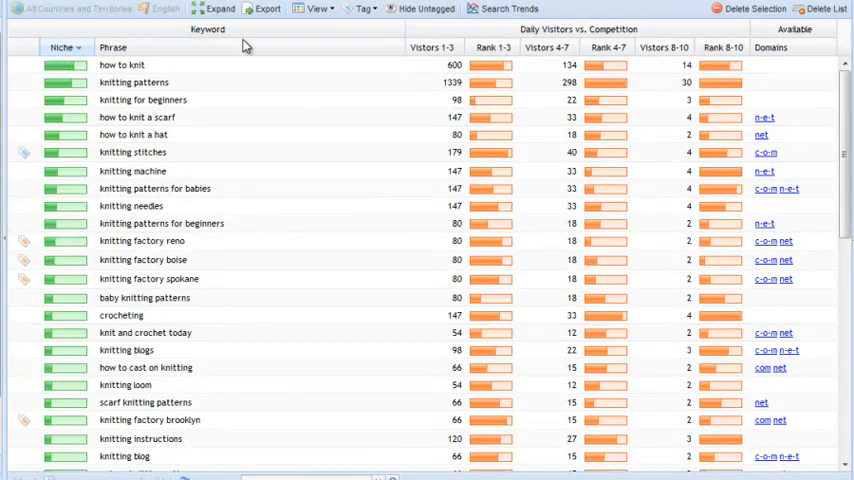